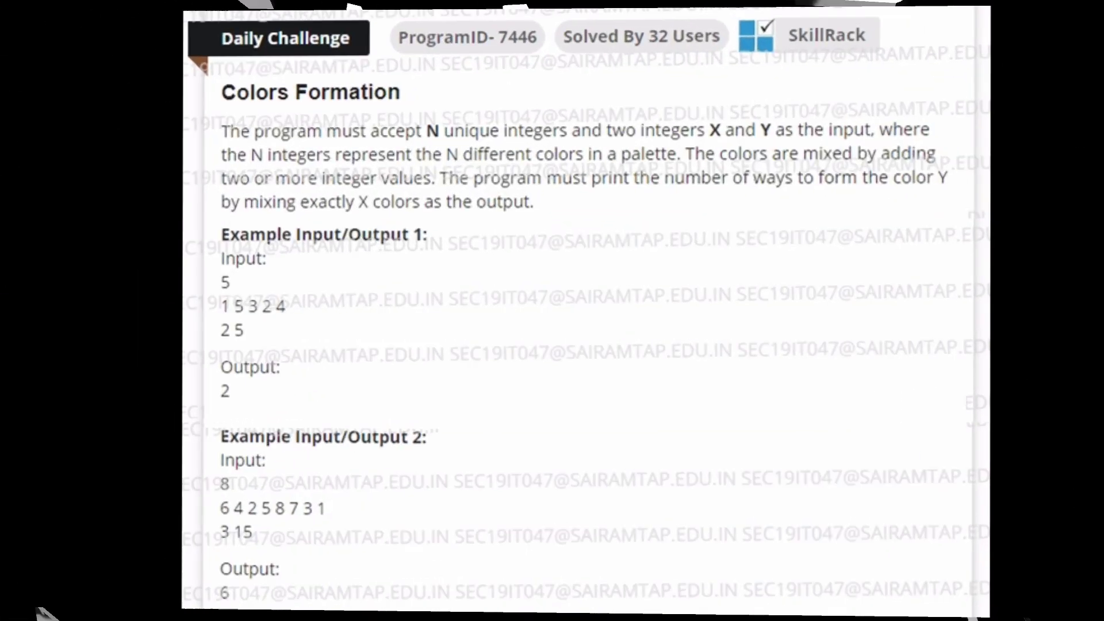
Scroll back up through the SkillRack Colors Formation problem statement
scroll(up, 3)
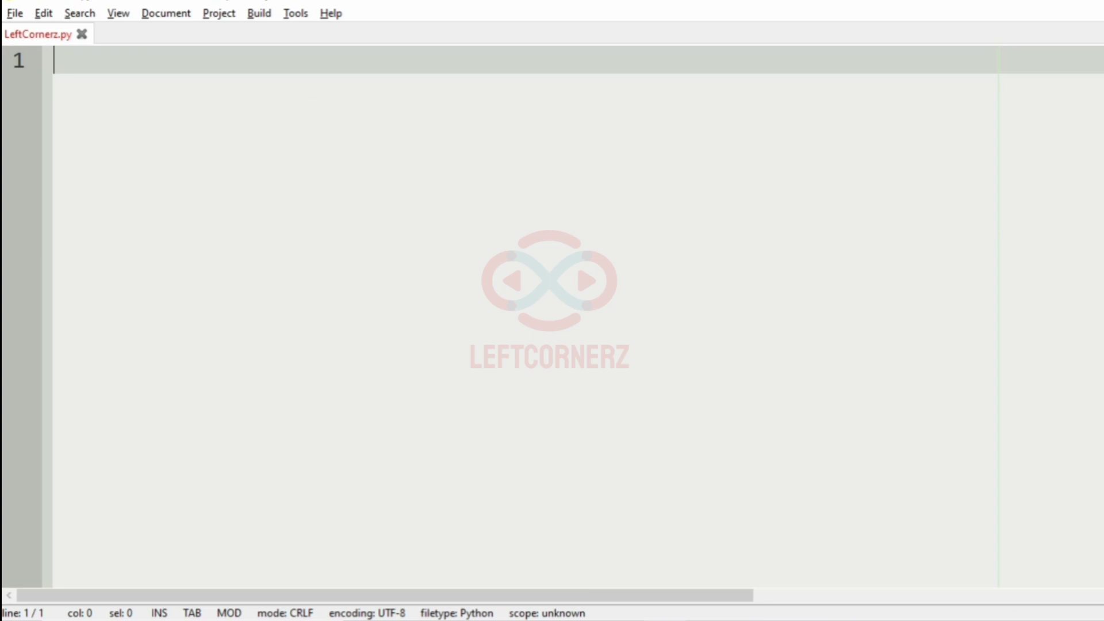
Note the inputs: N colours in pallete, then X and Y integers
text(N)
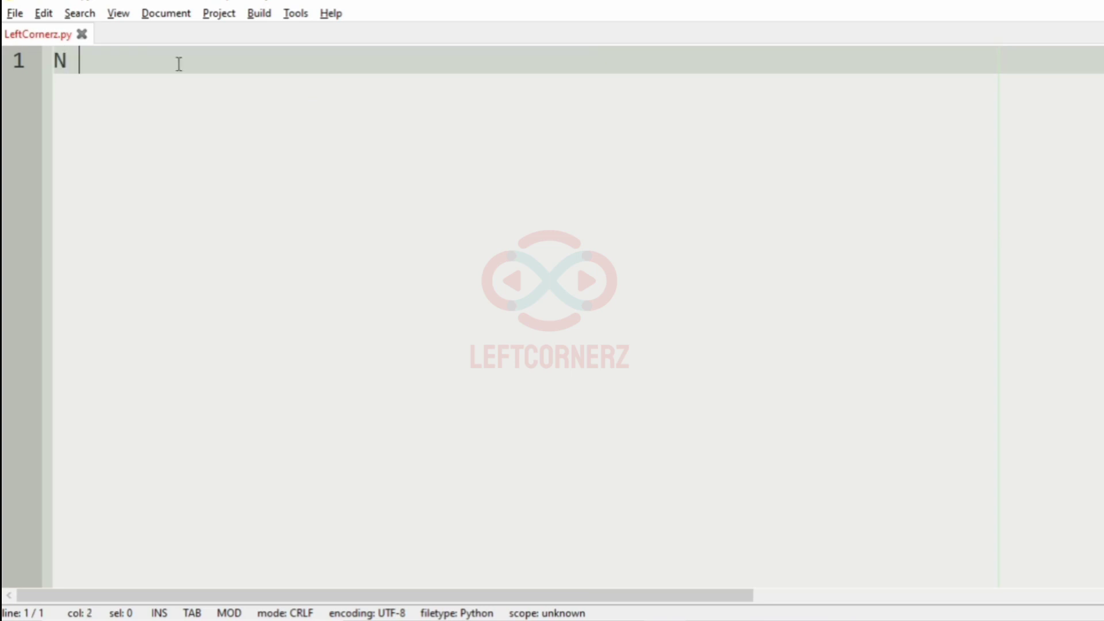
text(colur)
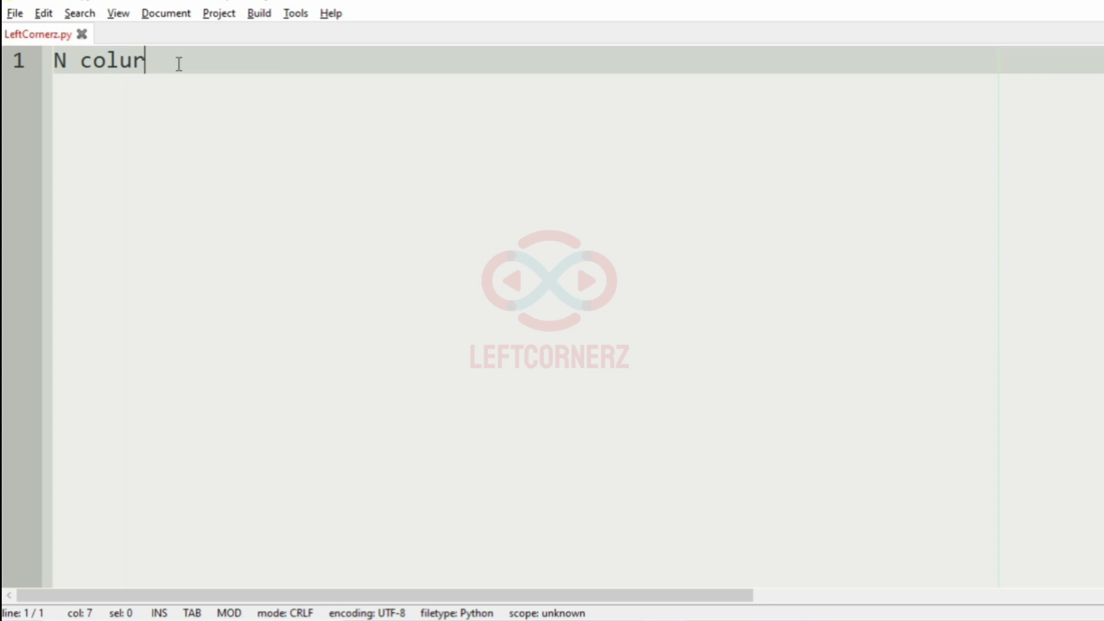
text(urs)
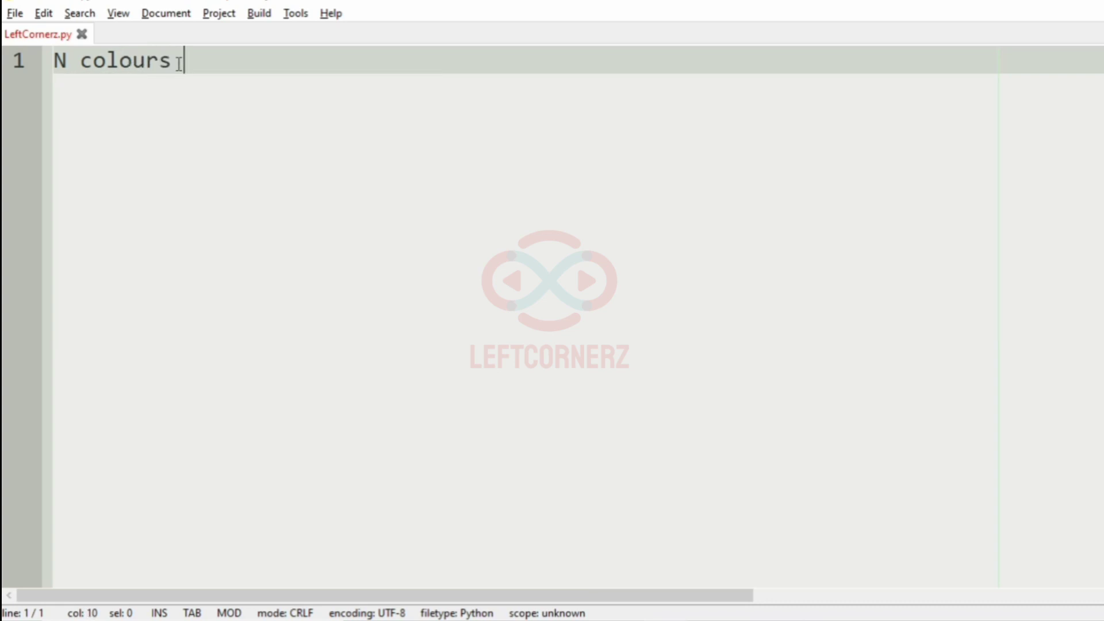
text(in pallete)
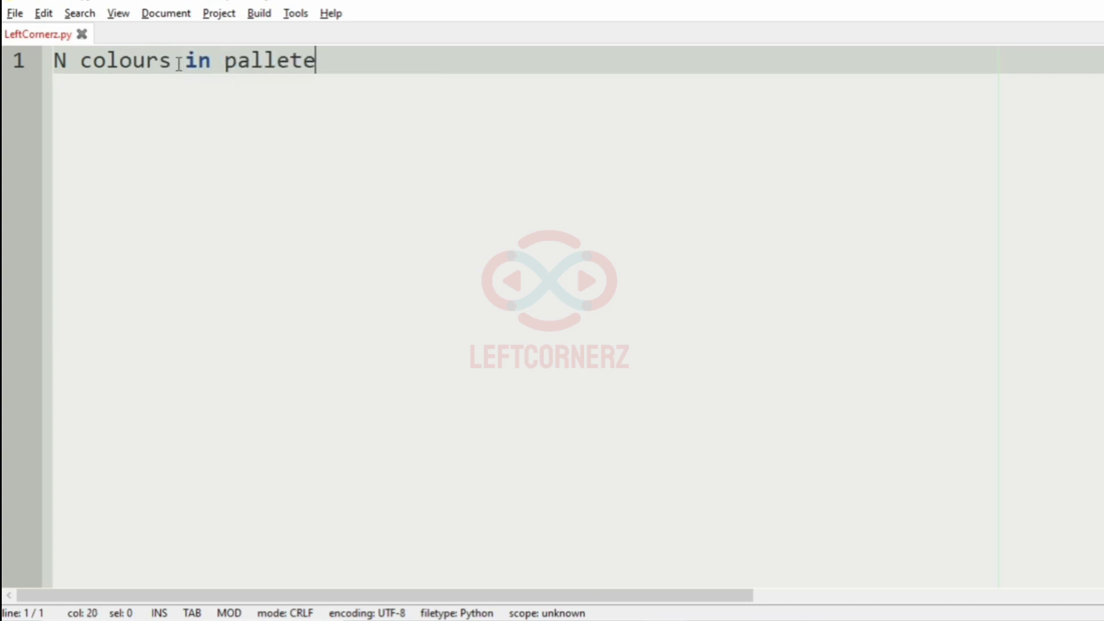
text(-> I)
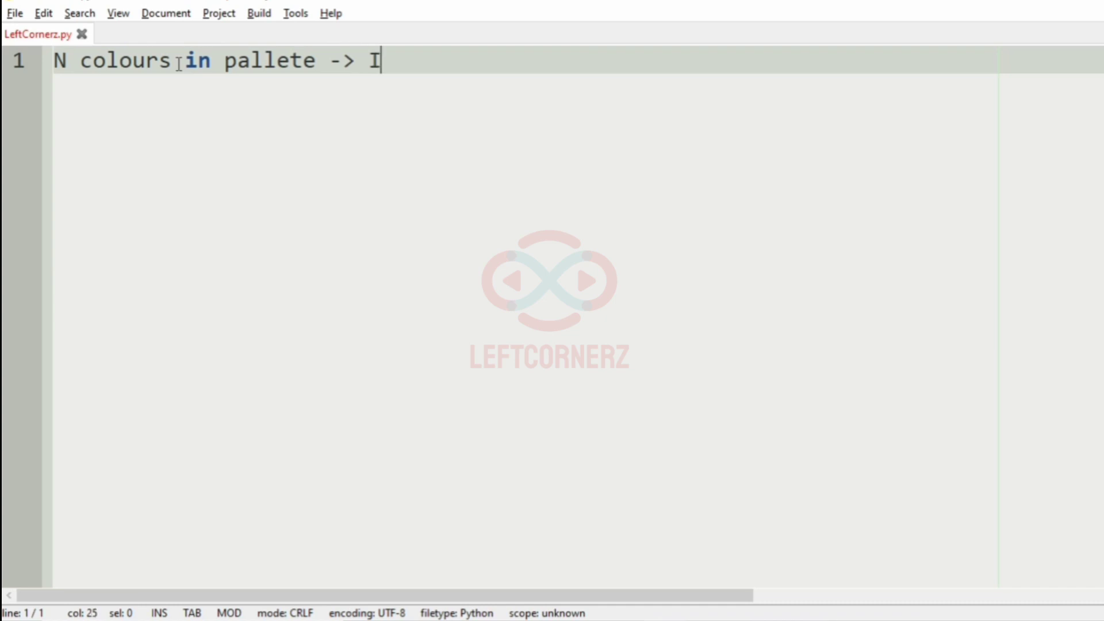
text(ntegers)
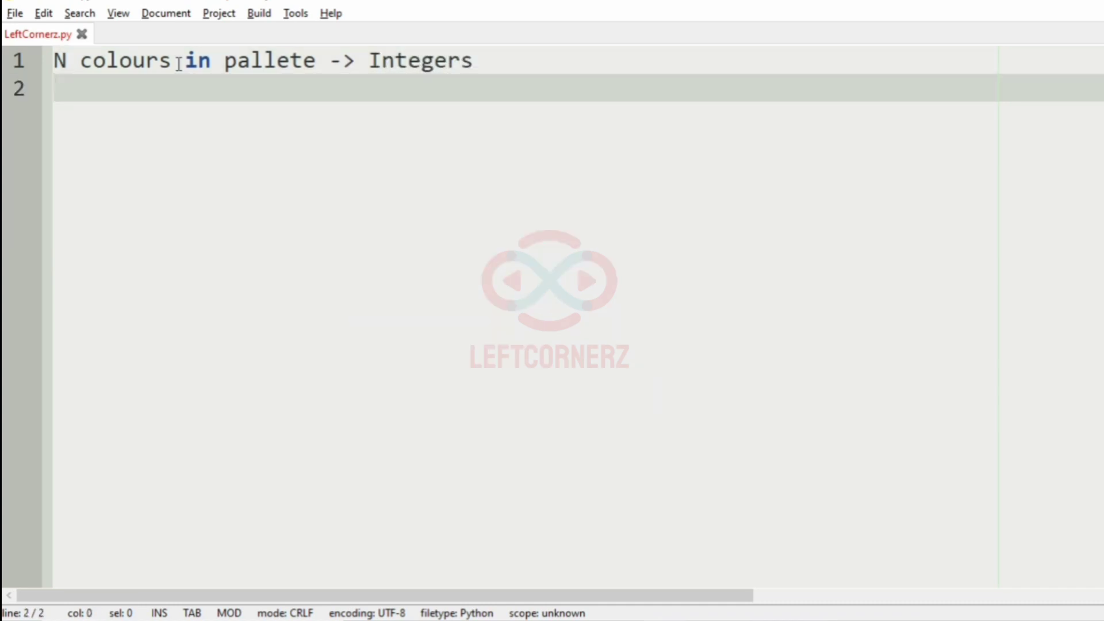
text(X)
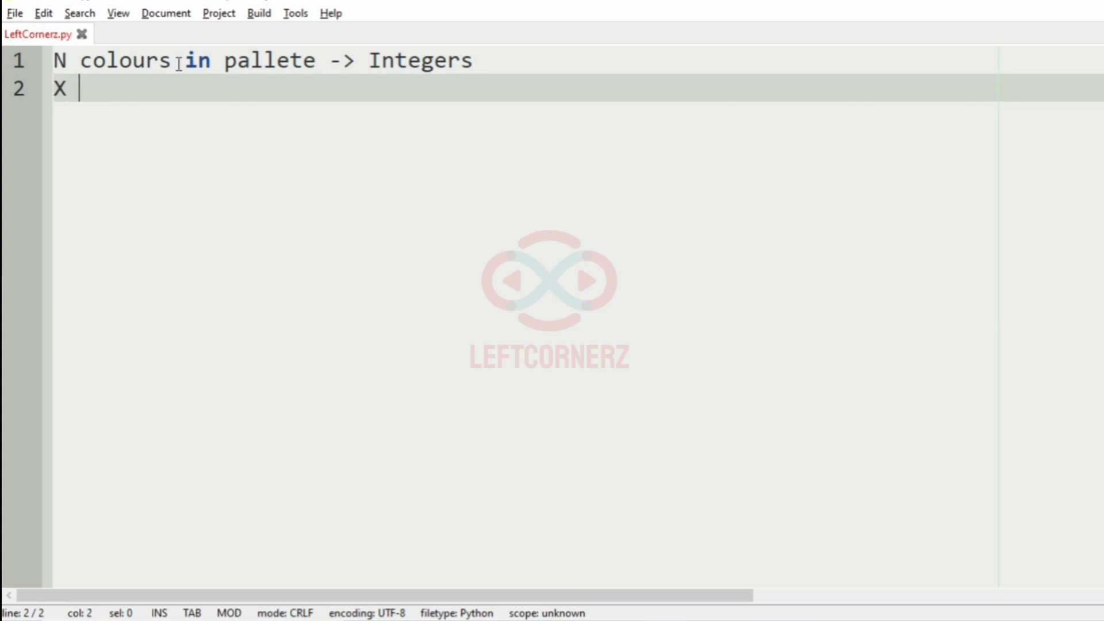
text(and Y I)
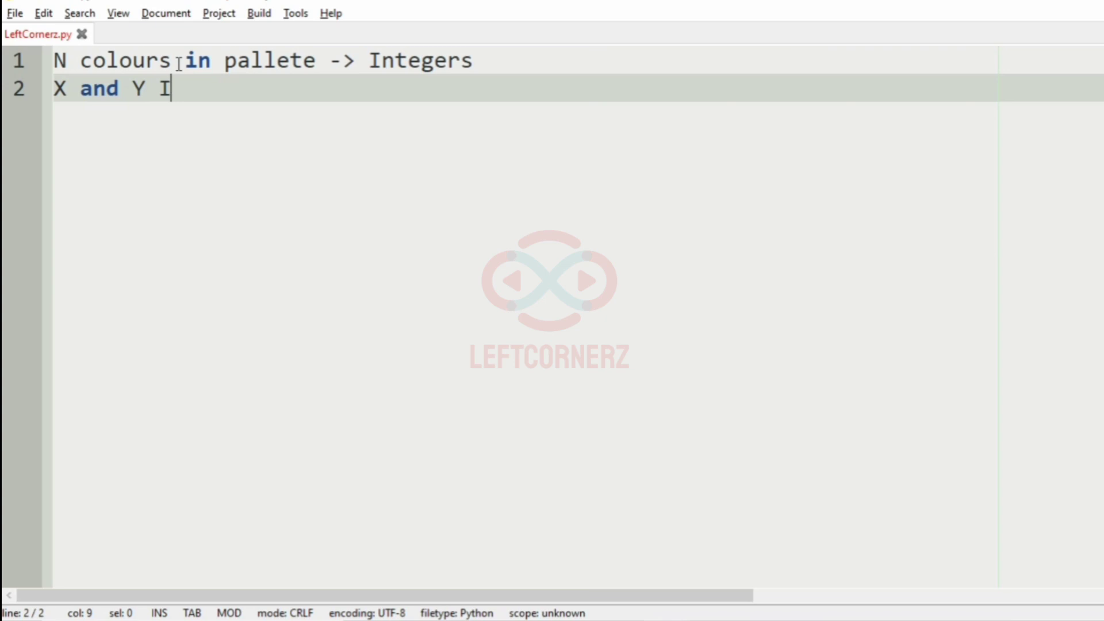
text(ntegers)
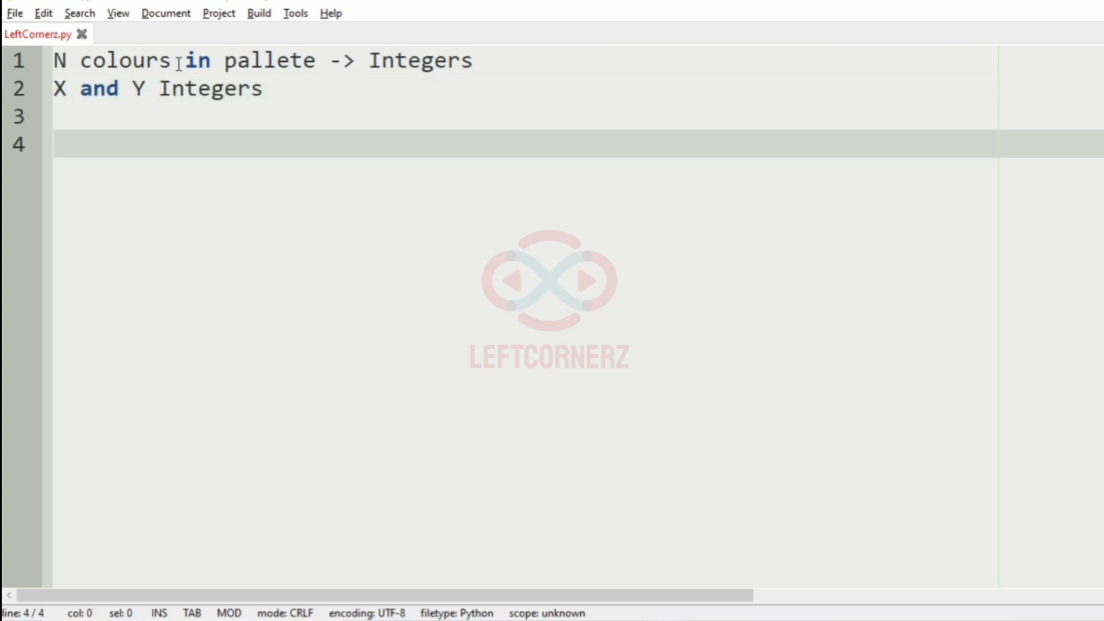
Note the rule: colours are mixed by adding two or more colours
text(Colours)
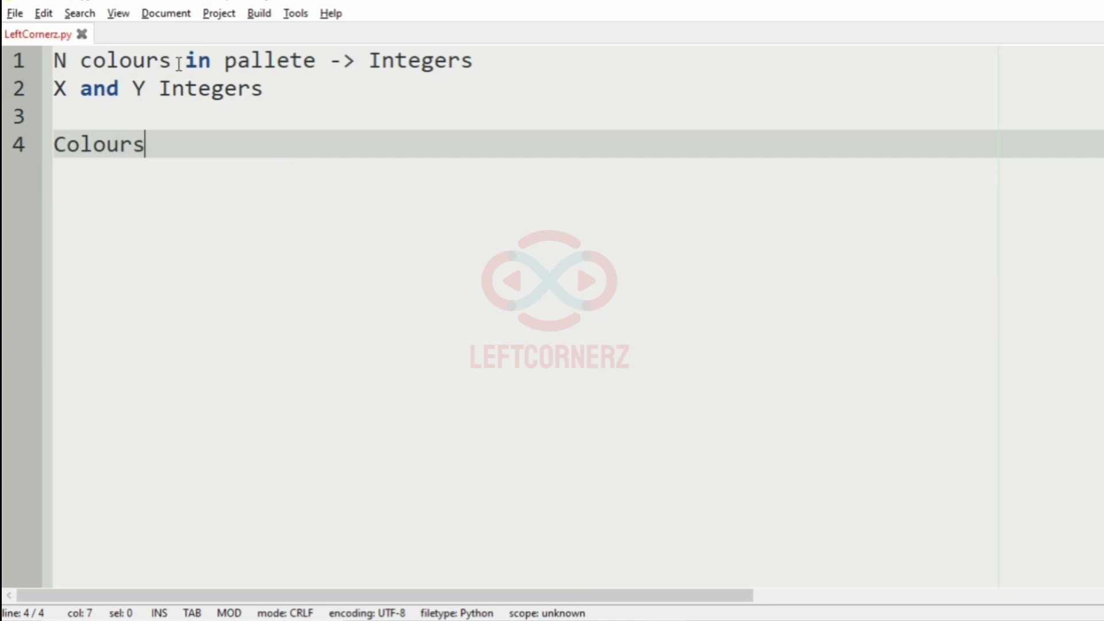
text(are mixe)
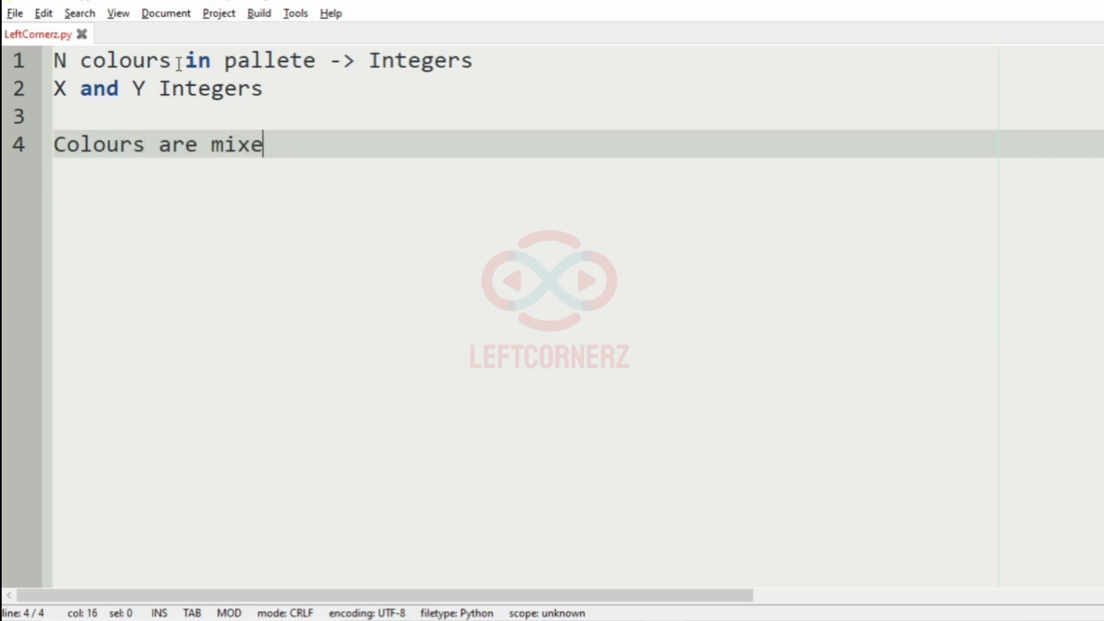
text(d by add)
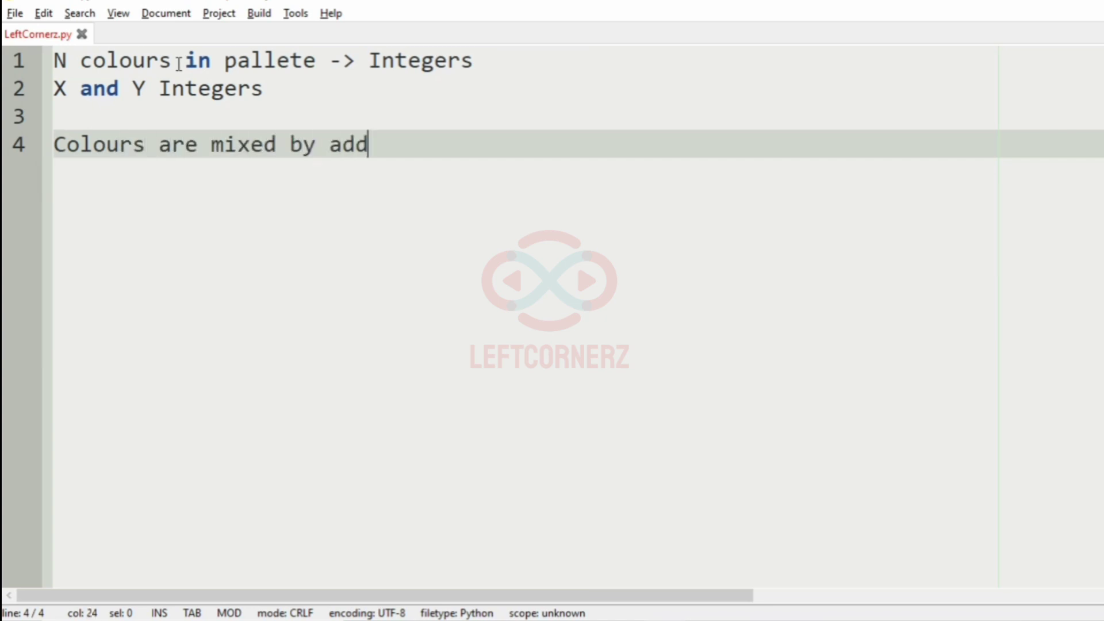
text(ing on)
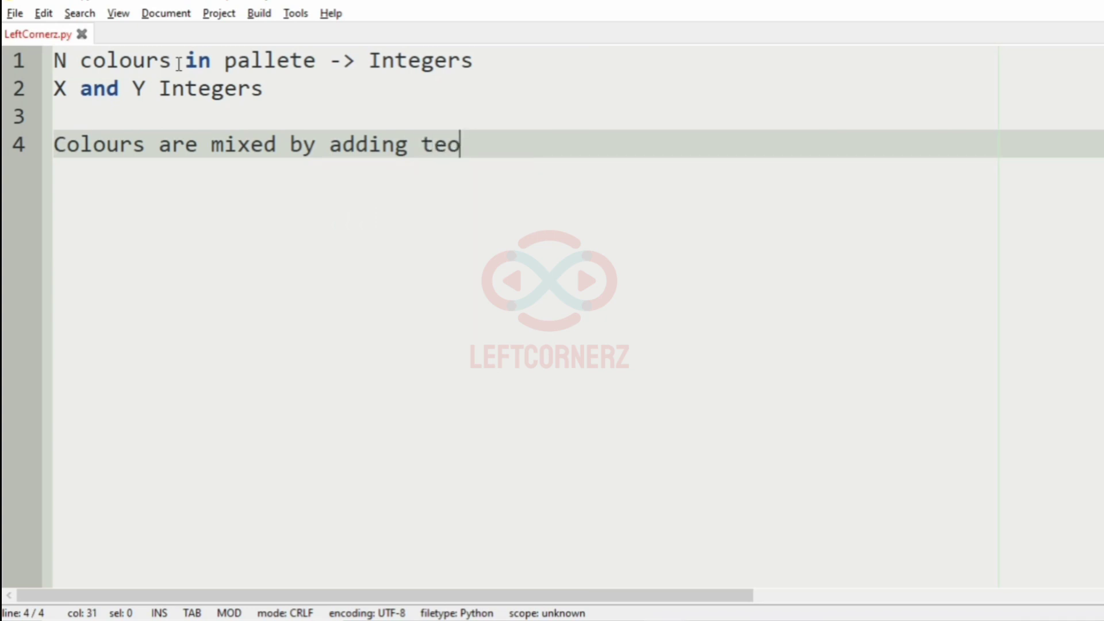
text(wo or)
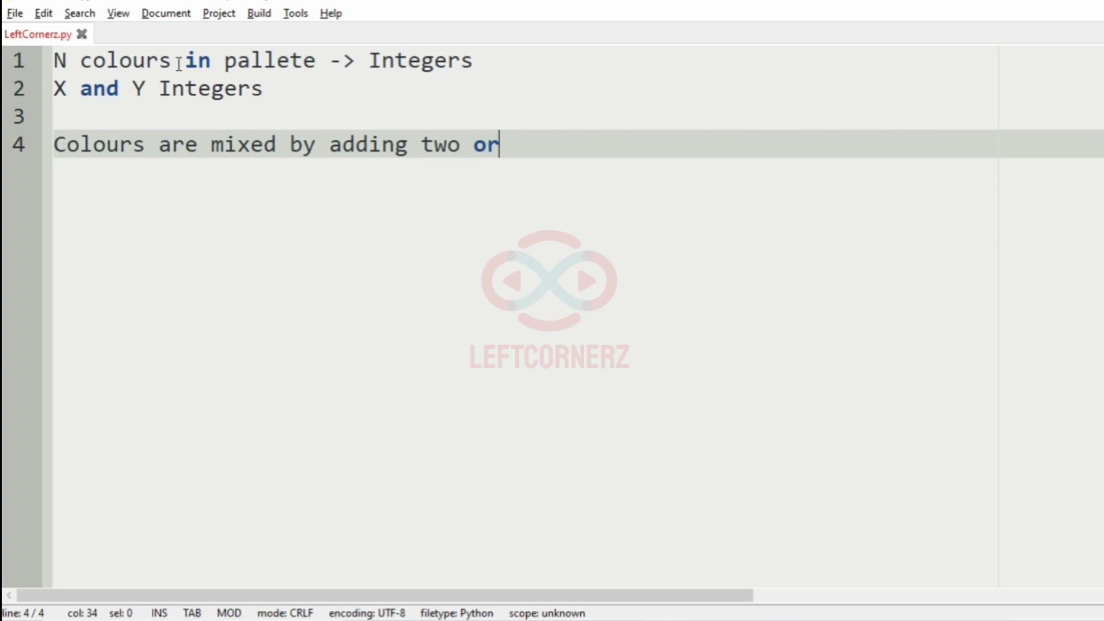
text(more colours.)
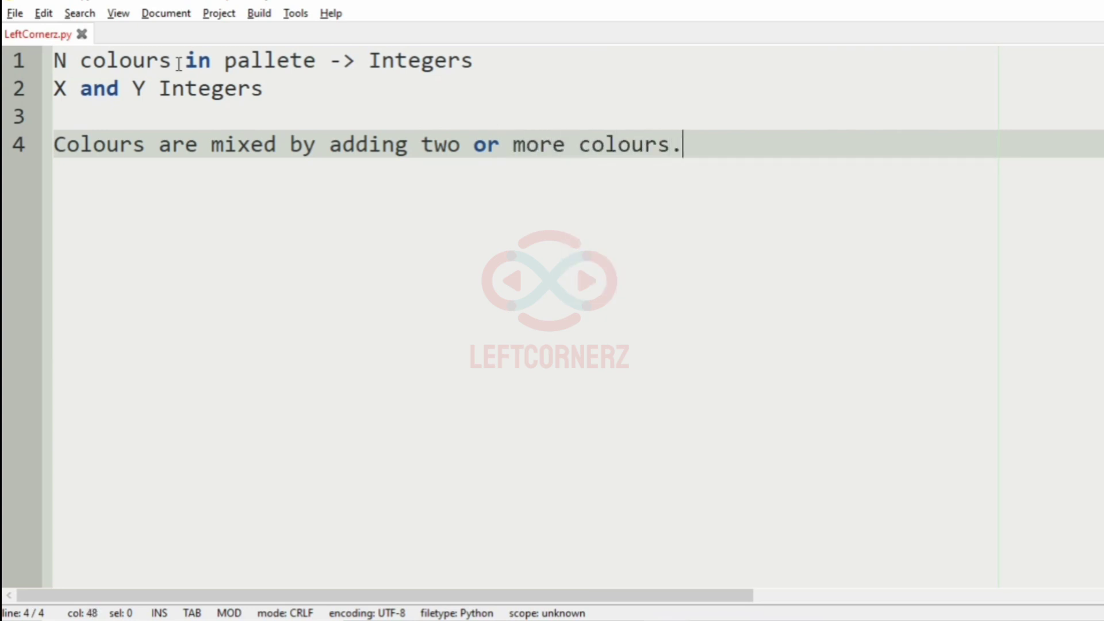
key(Return)
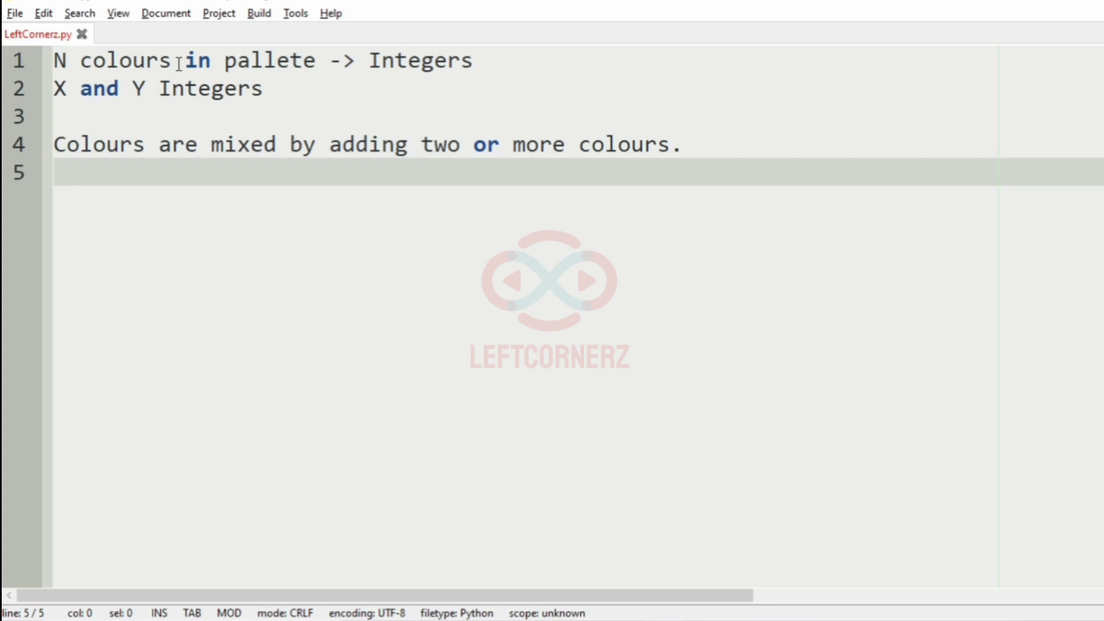
Note the task: print the number of ways of getting colour Y by adding exactly X colours
text(Prin t)
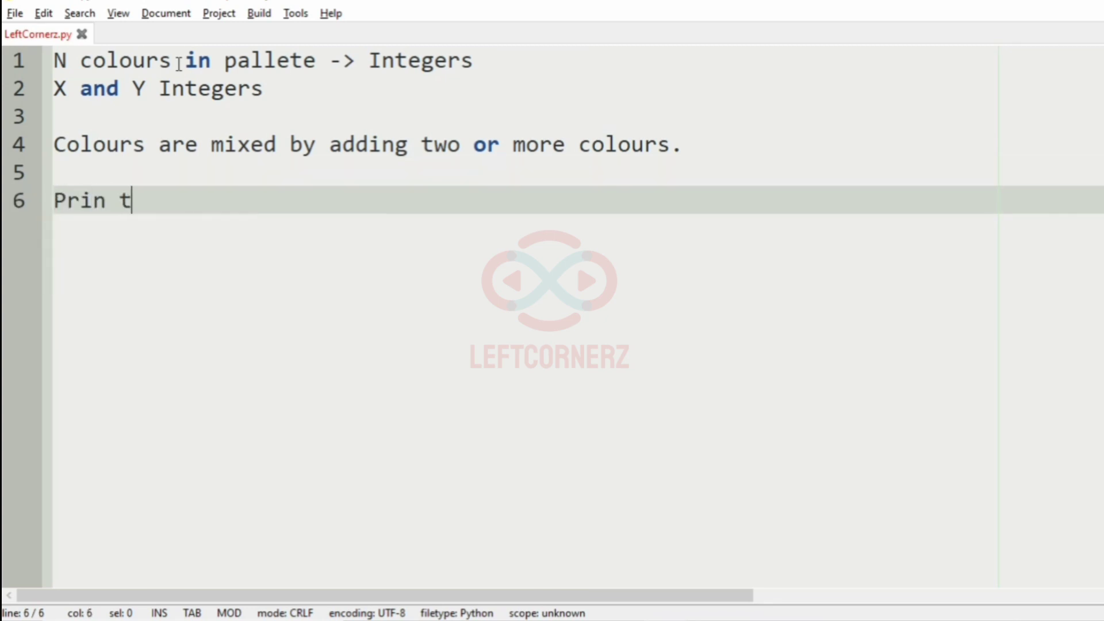
text(t the n)
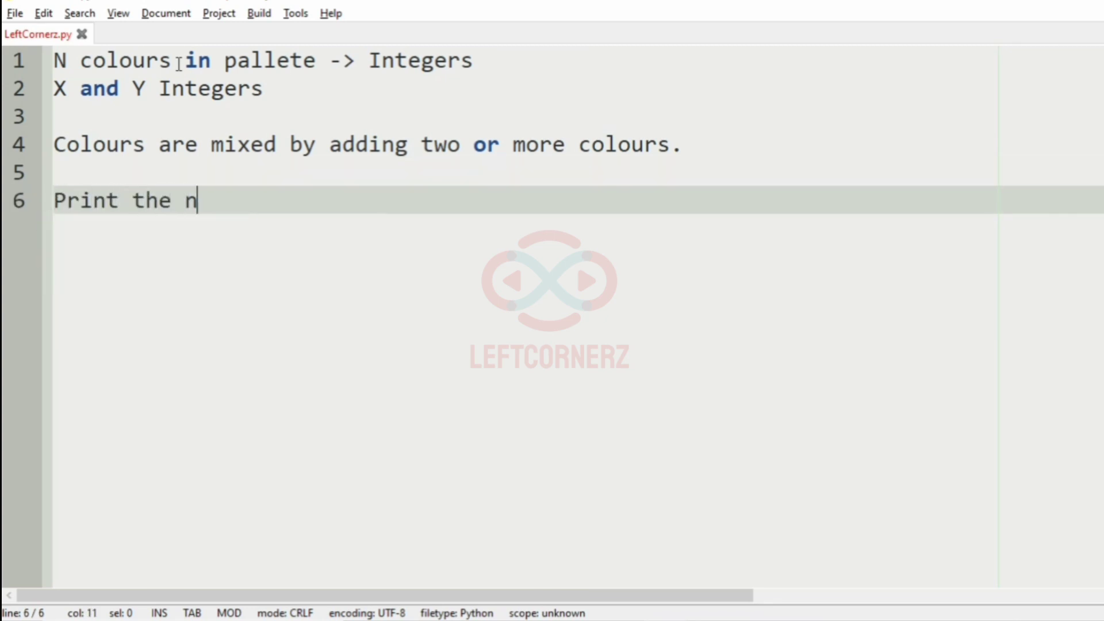
text(umber o)
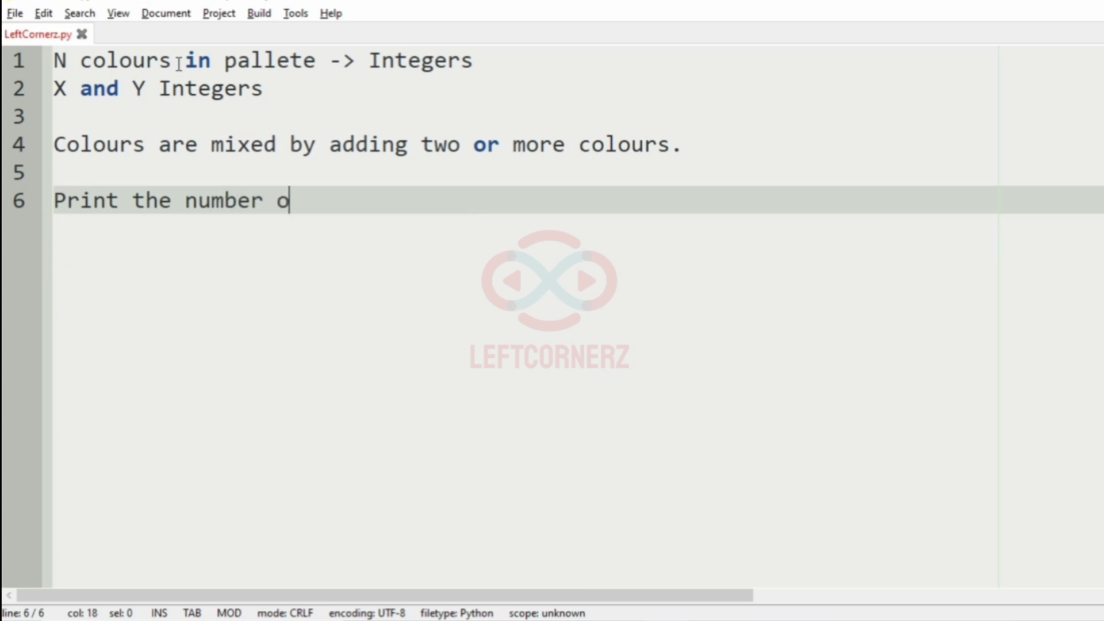
text(f ways)
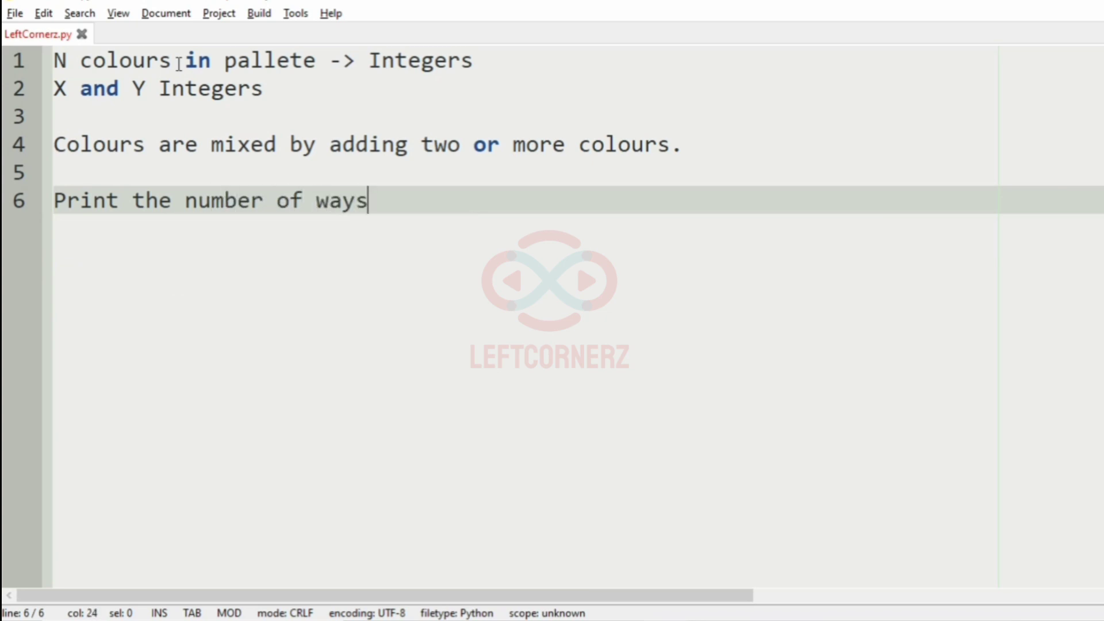
text(of)
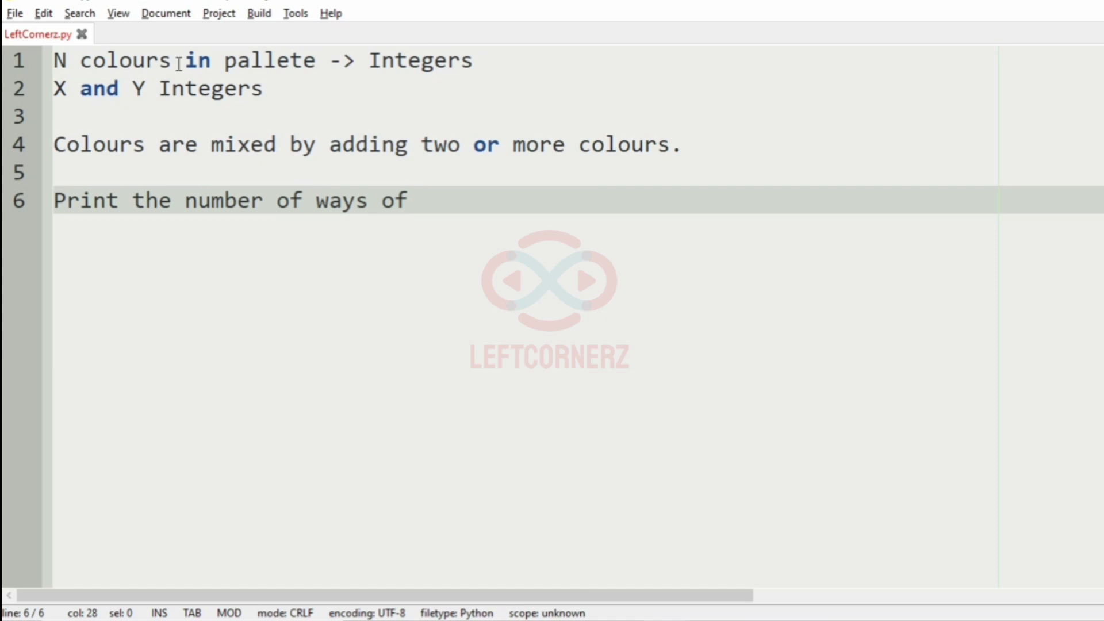
text(geting)
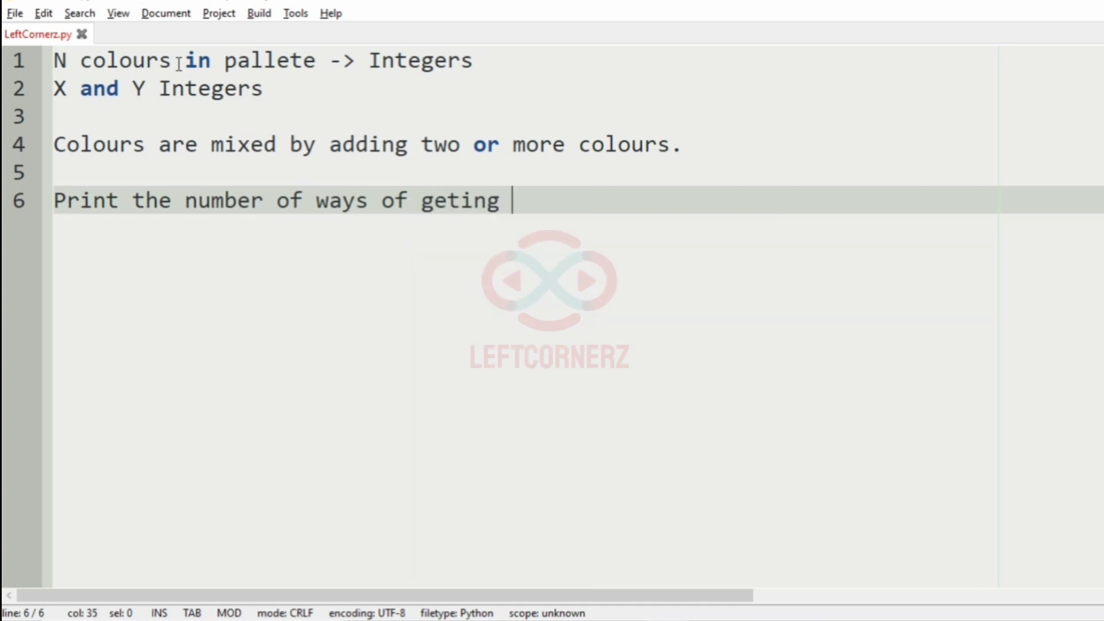
text(c)
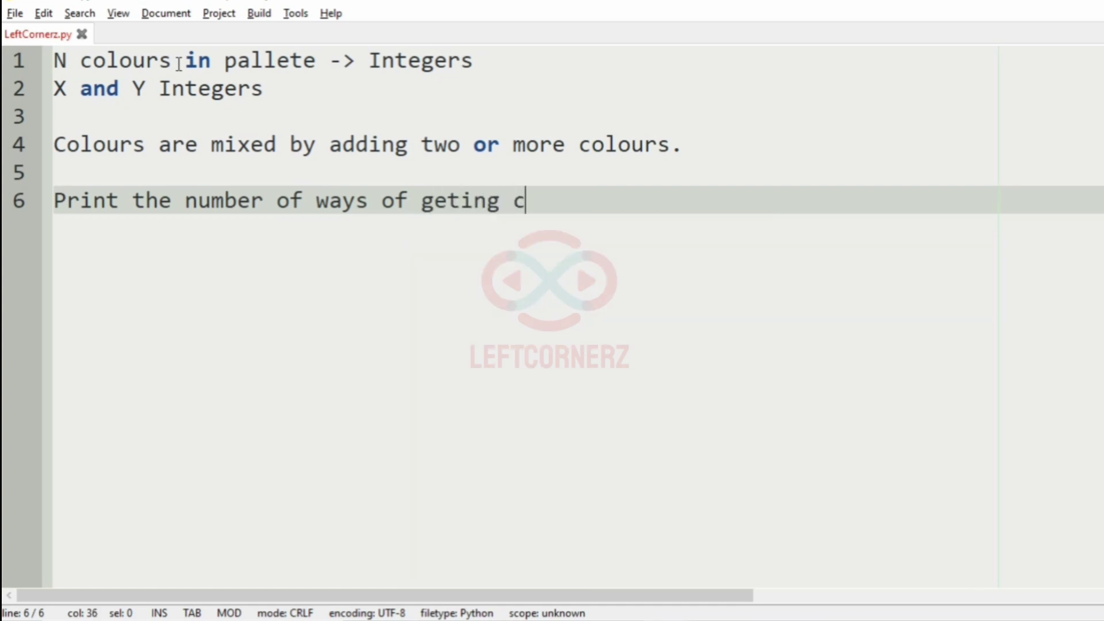
text(olour)
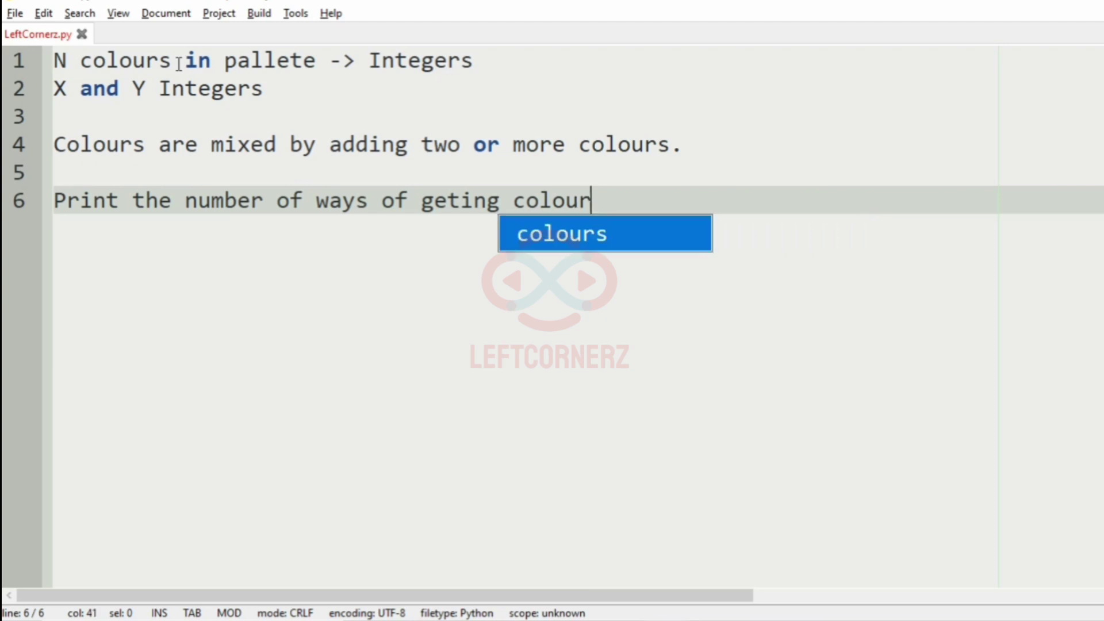
text(Y by)
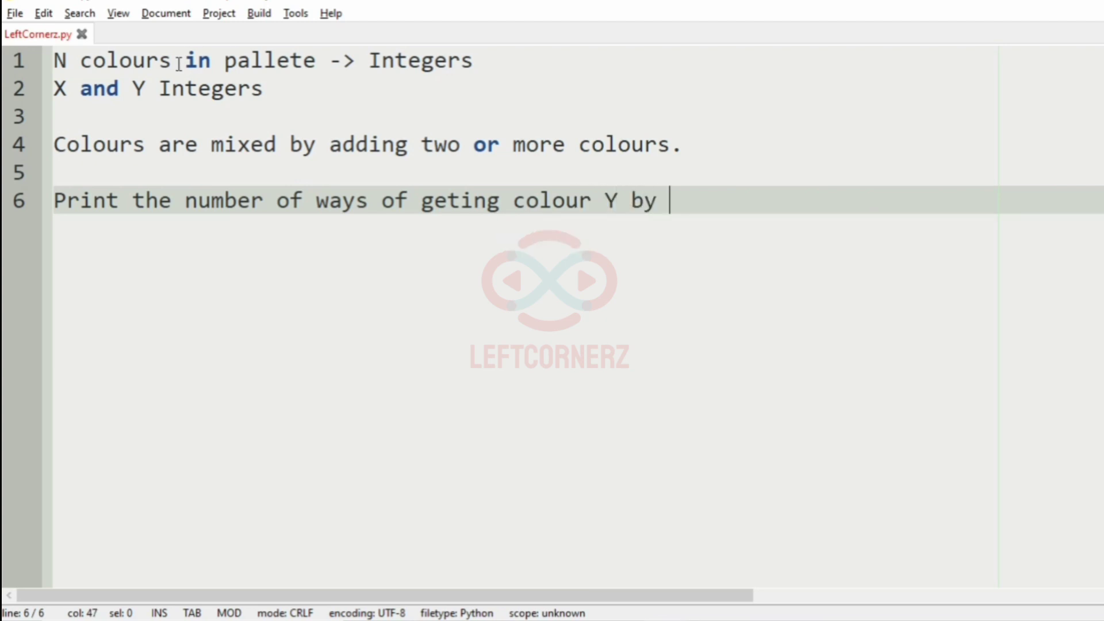
text(adding)
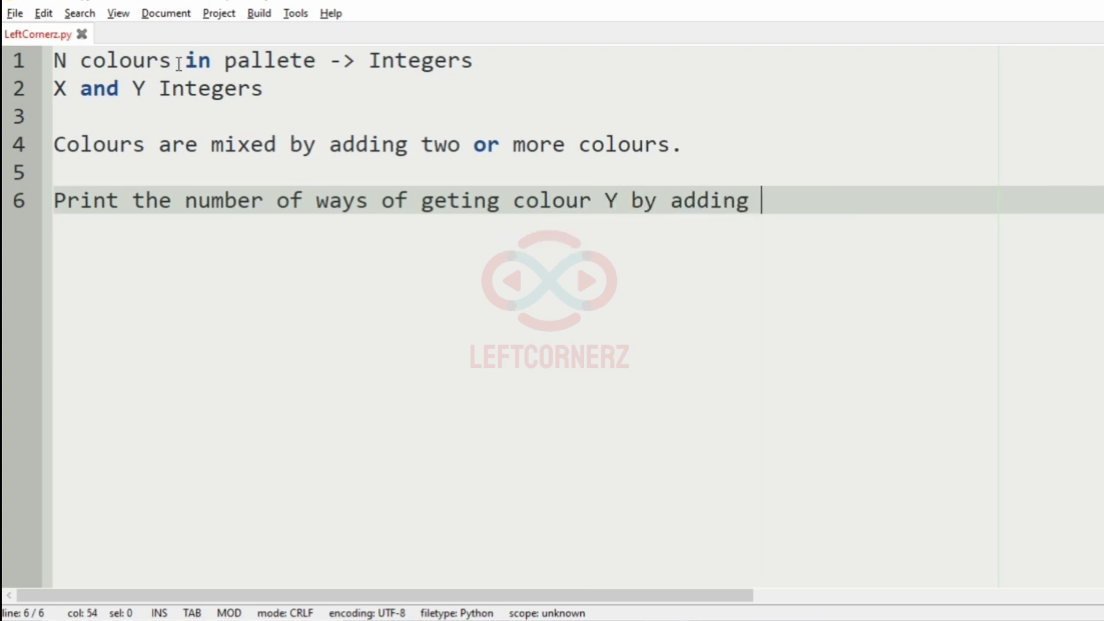
text(exactly)
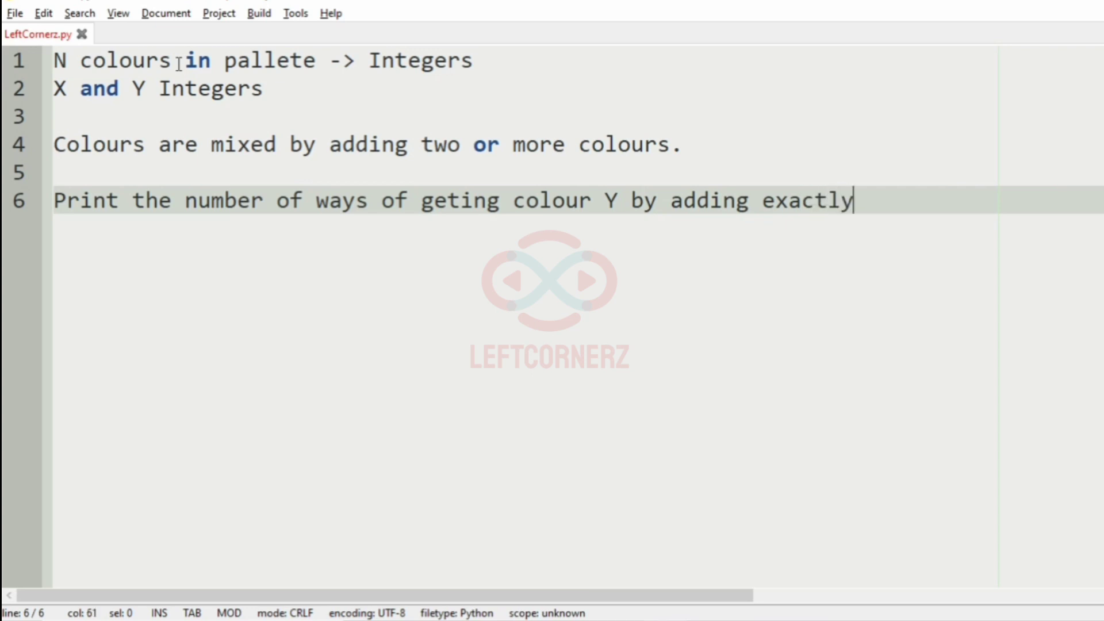
text(X c)
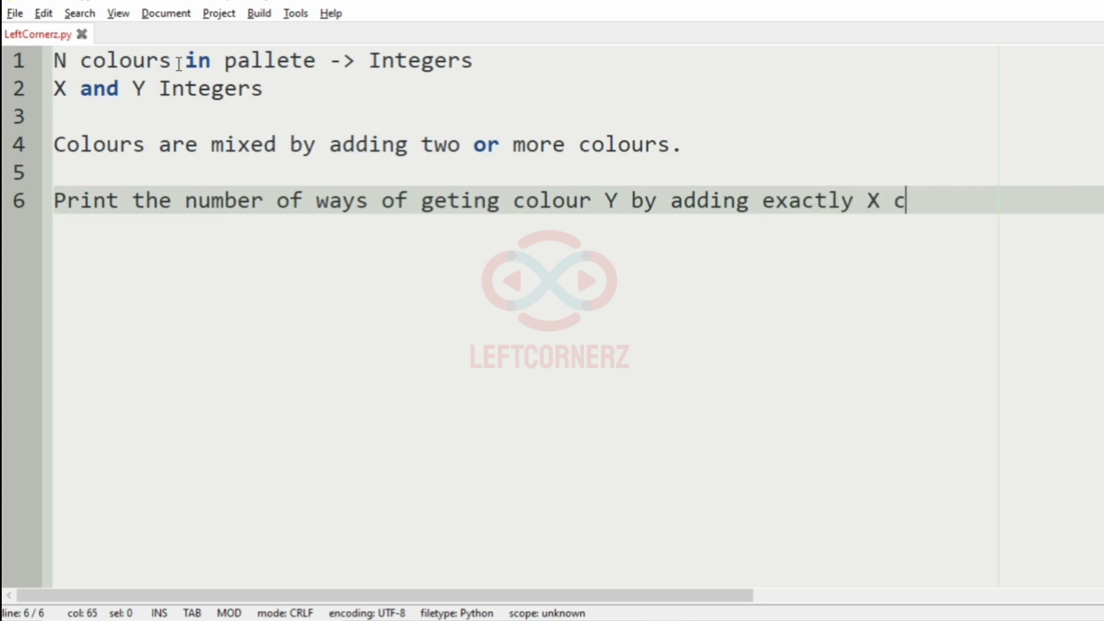
text(olours)
text(from the pallete.)
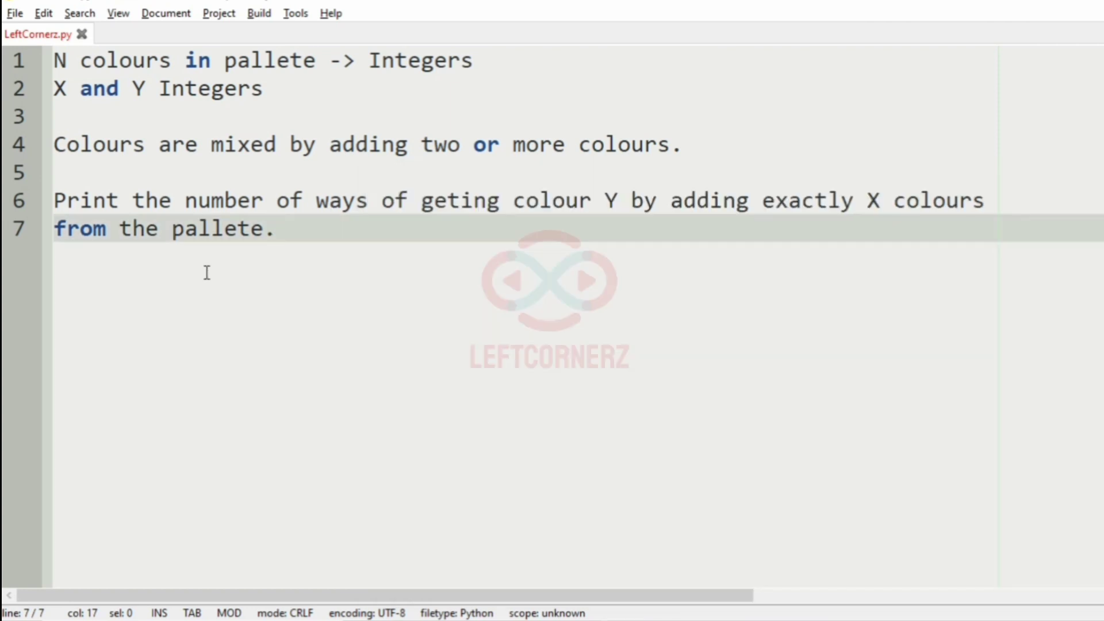
Work the sample: with X Y = 2 5, write the sums 1+4 -> 5 and 3+2 -> 5
text(5)
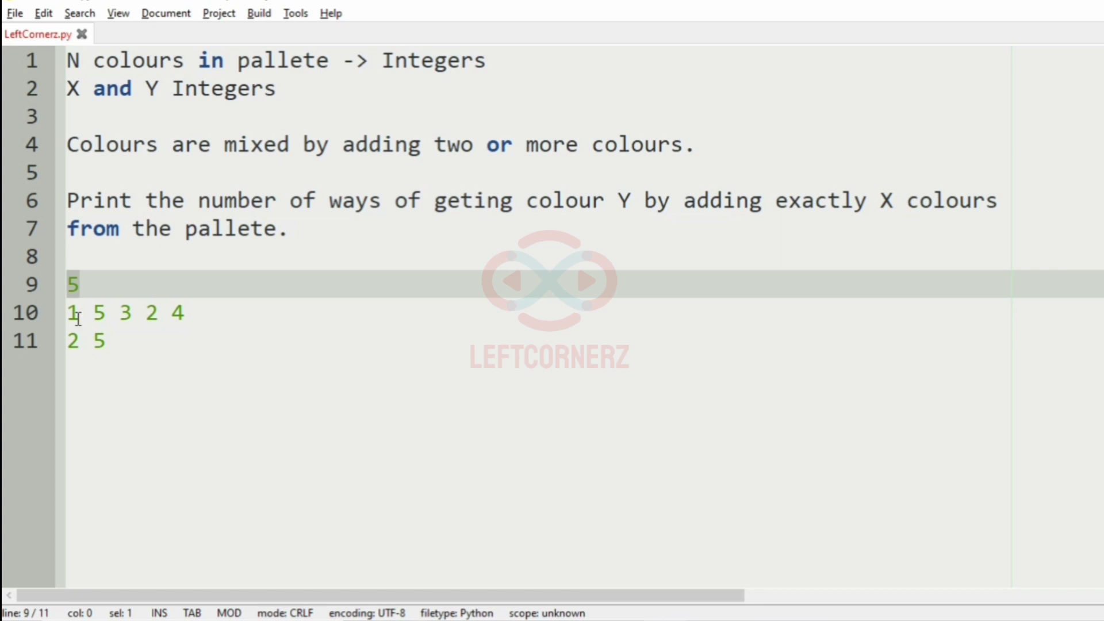
click(144, 313)
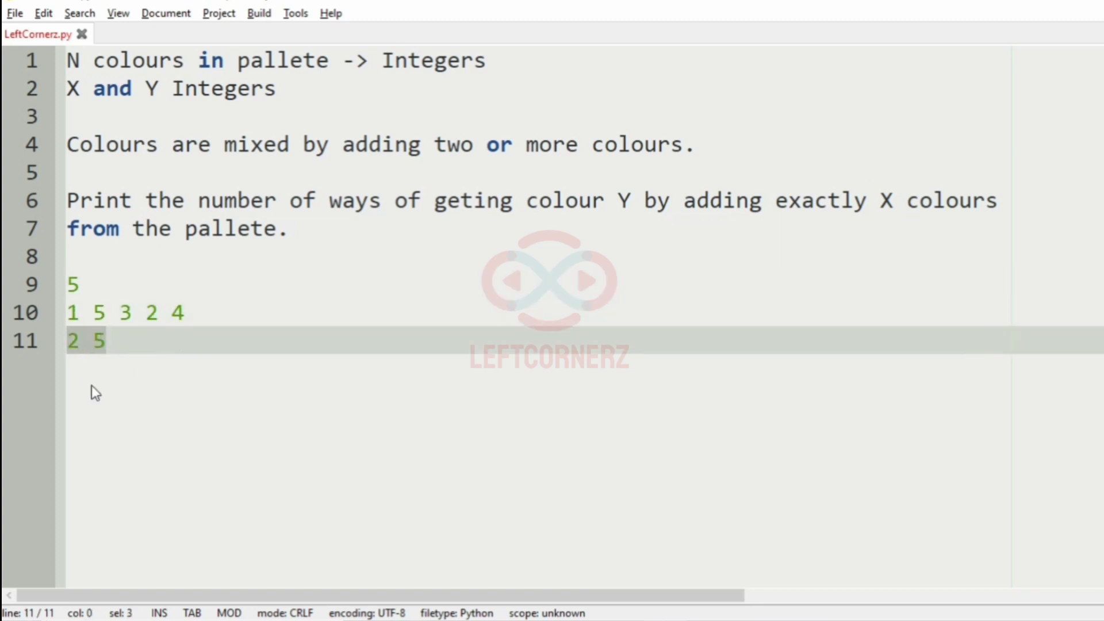
click(106, 341)
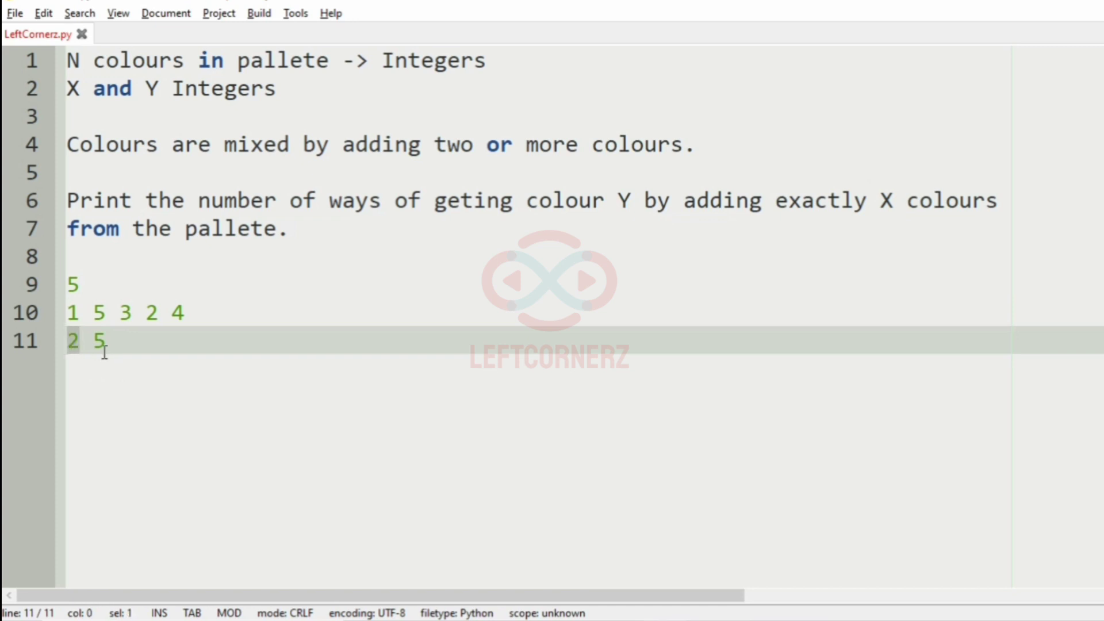
click(73, 342)
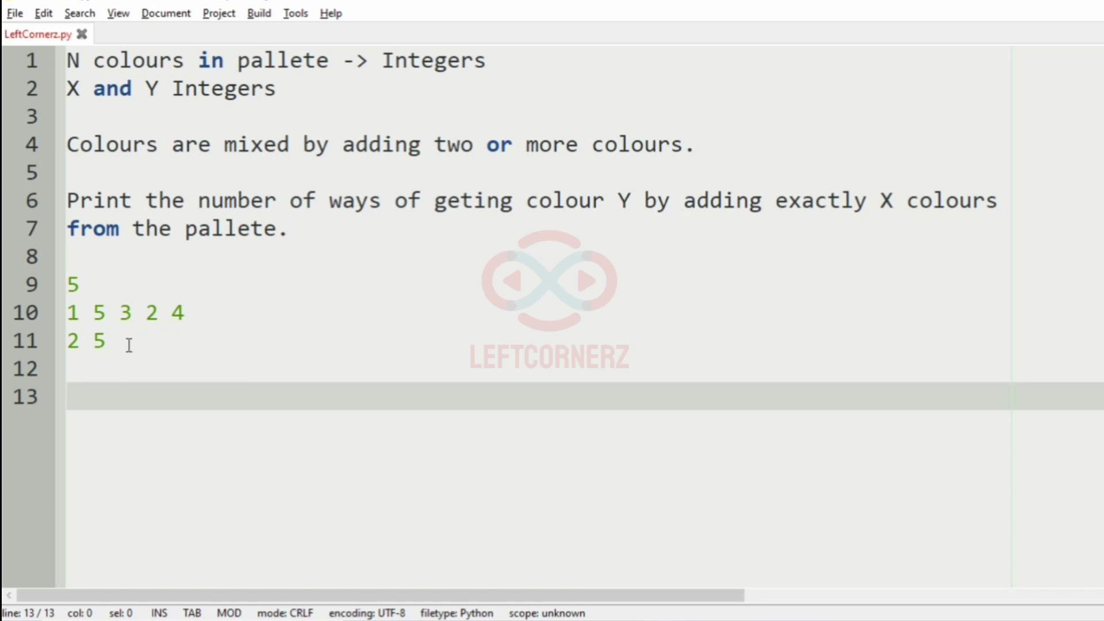
text(1)
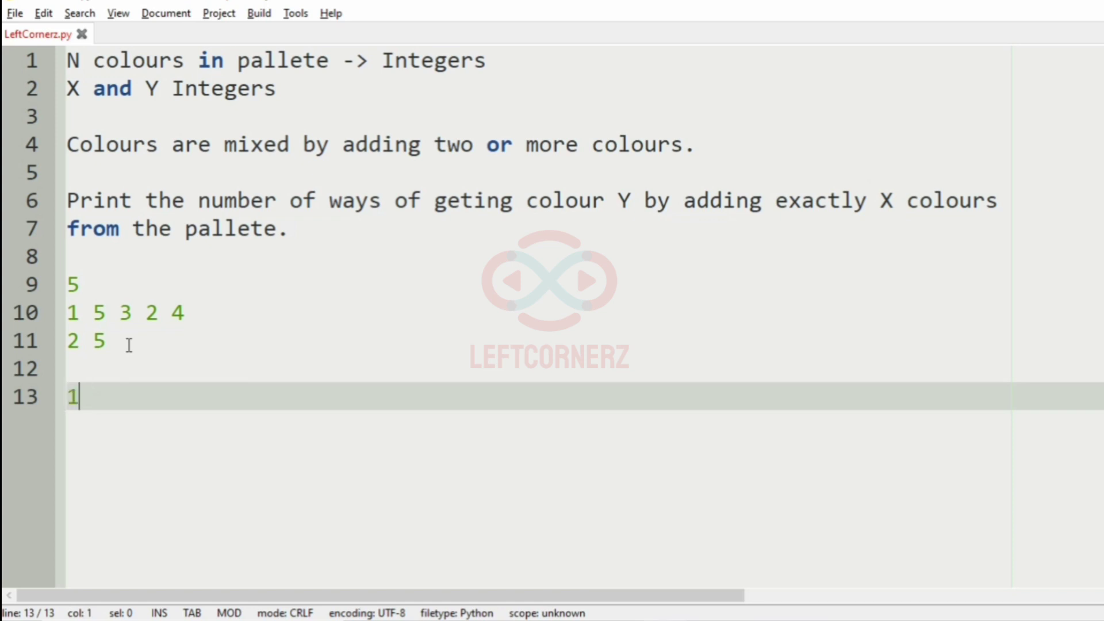
text(+4 -)
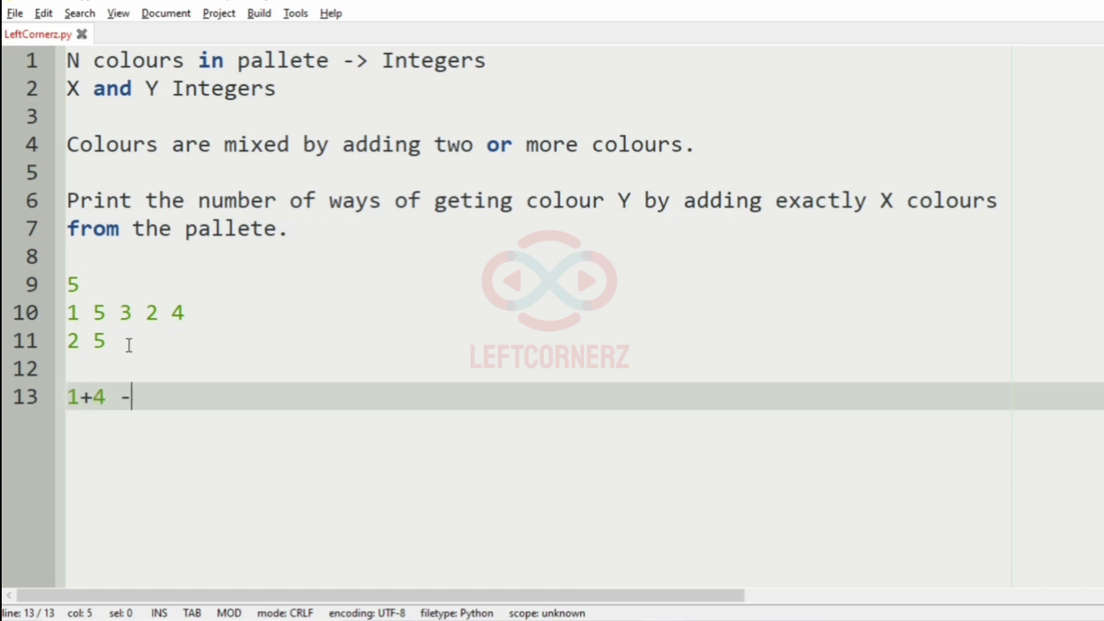
text(> 5)
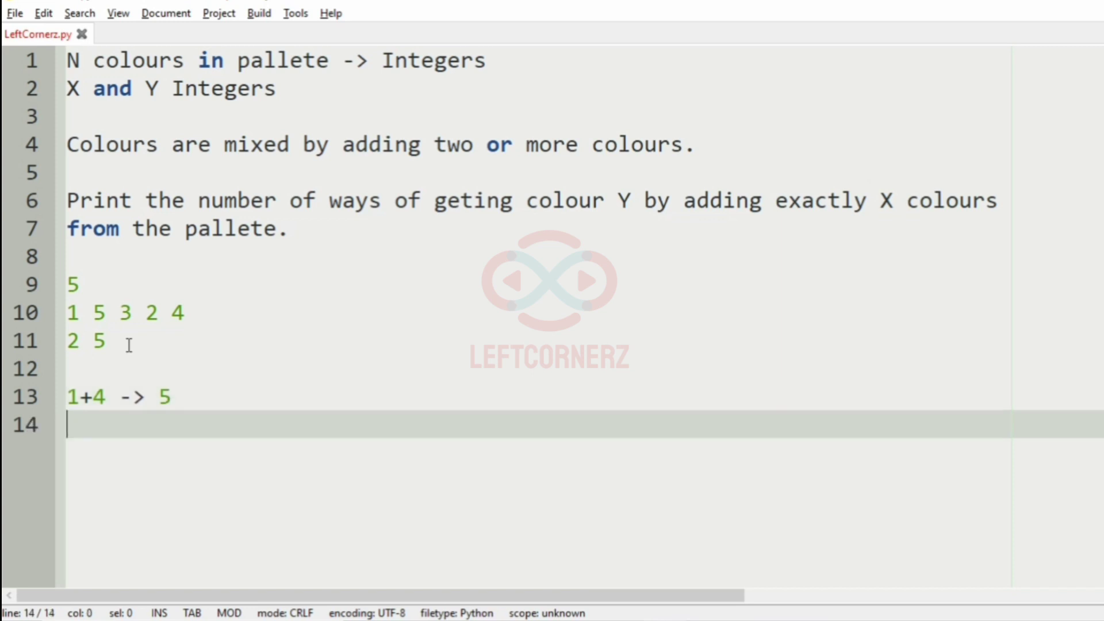
text(3+2)
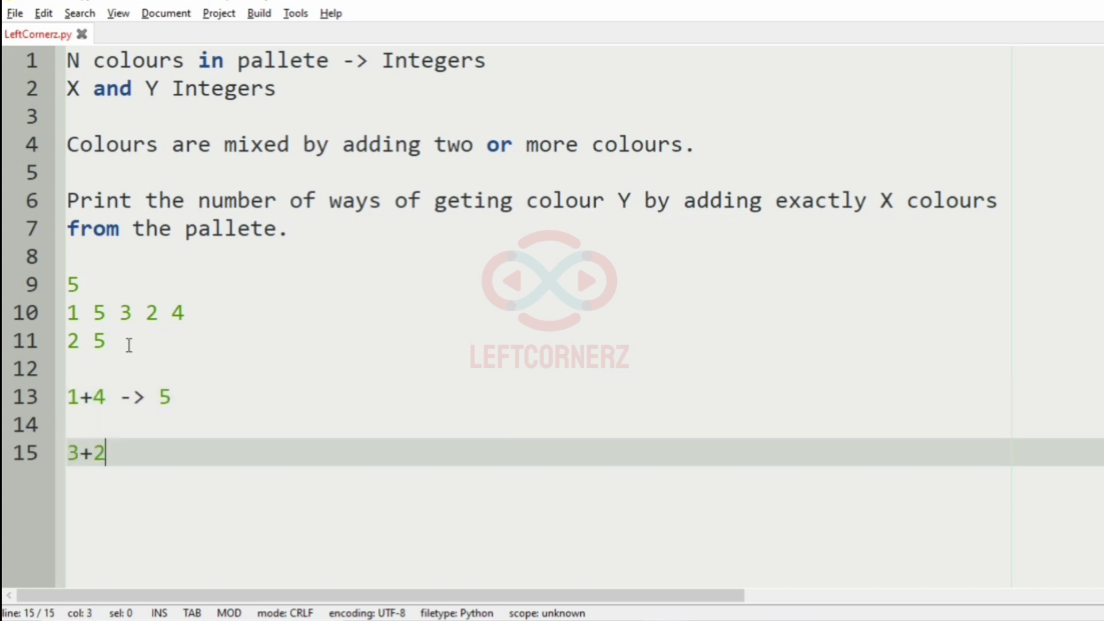
text(->)
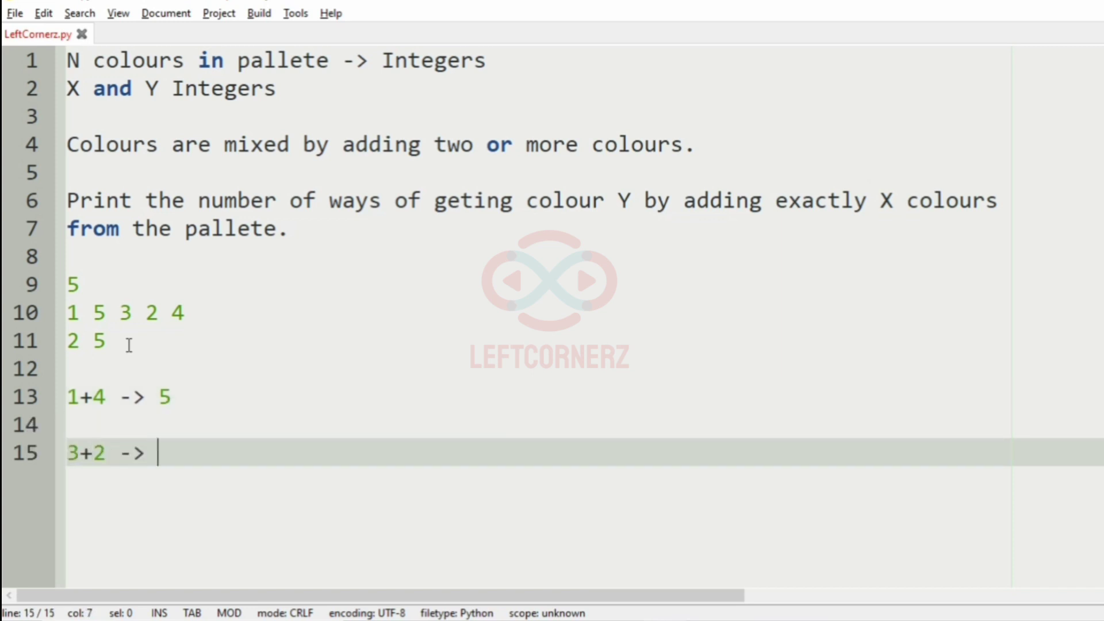
text(5)
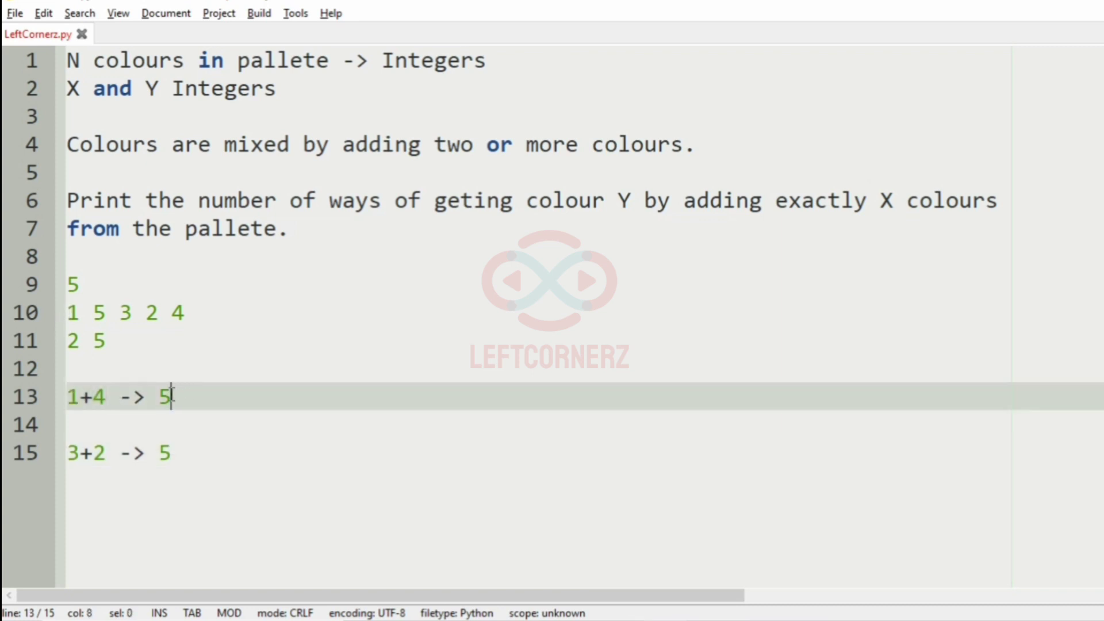
Conclude the example with '2 -> output', then clear the file to start coding
click(193, 477)
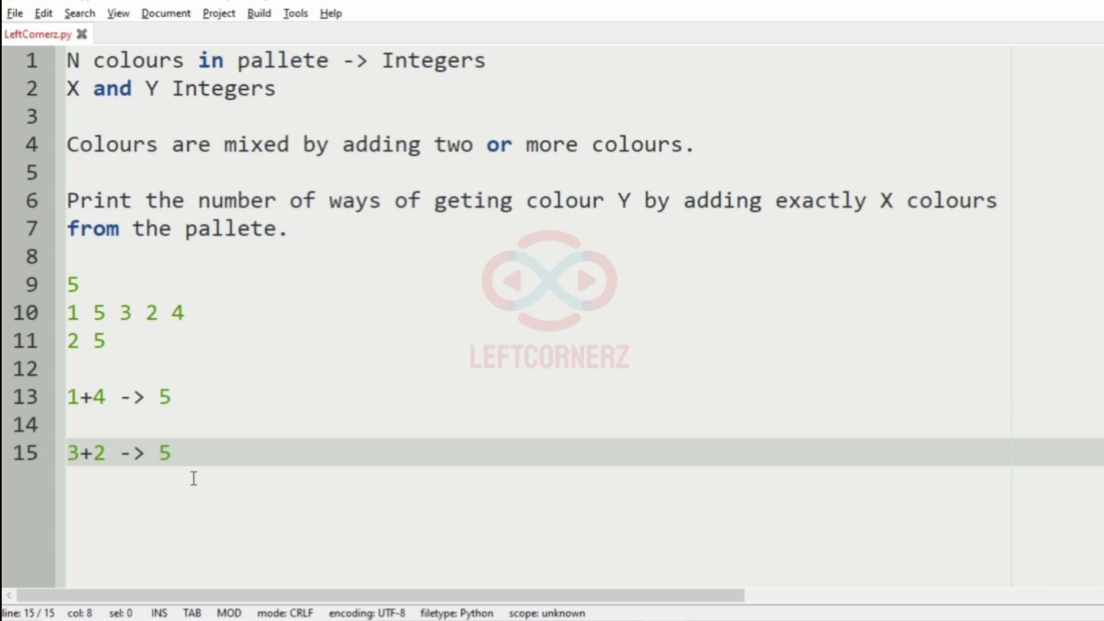
key(Enter)
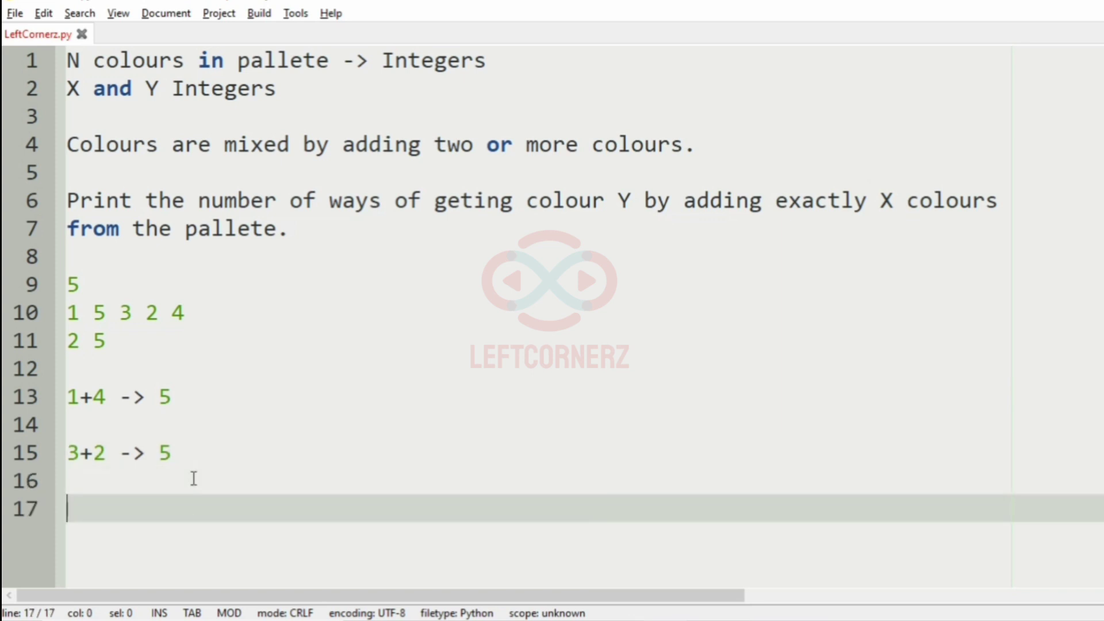
text(2 ->)
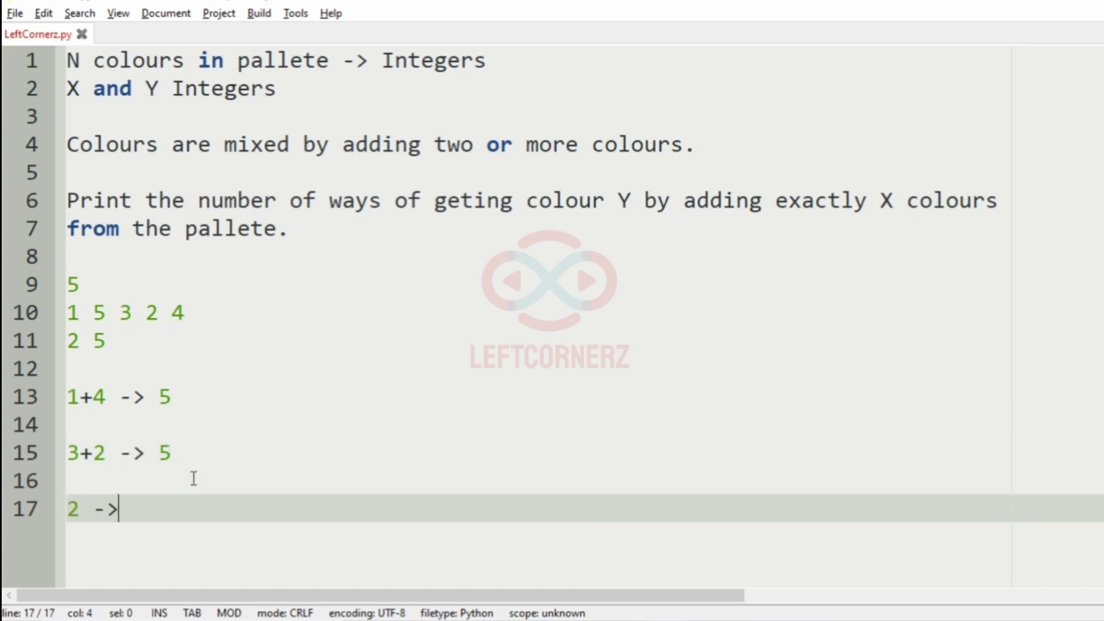
text(output)
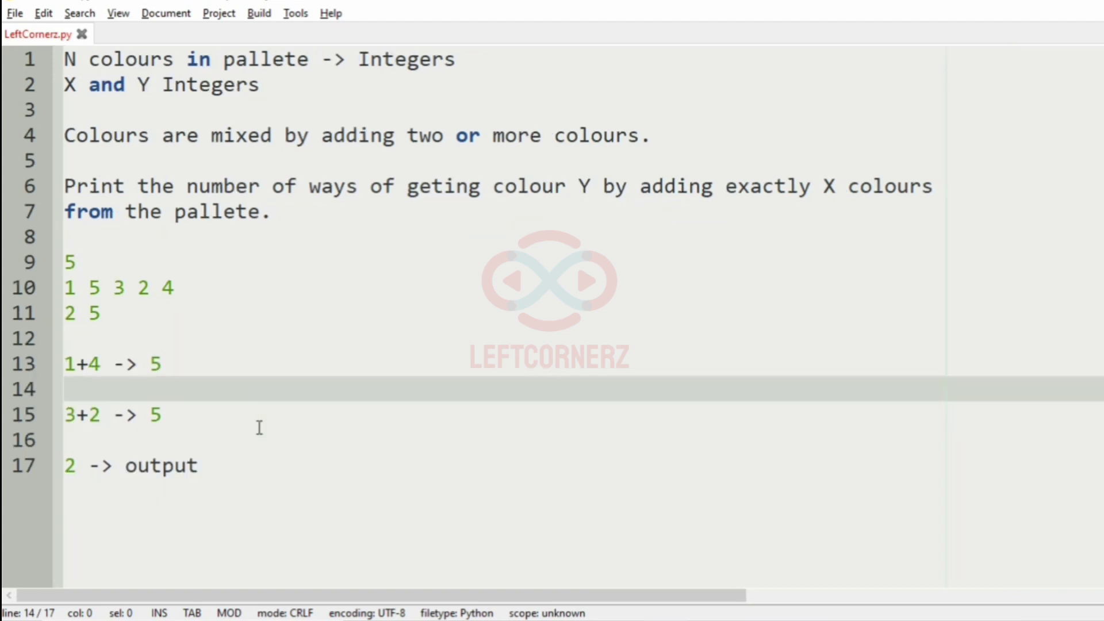
click(64, 390)
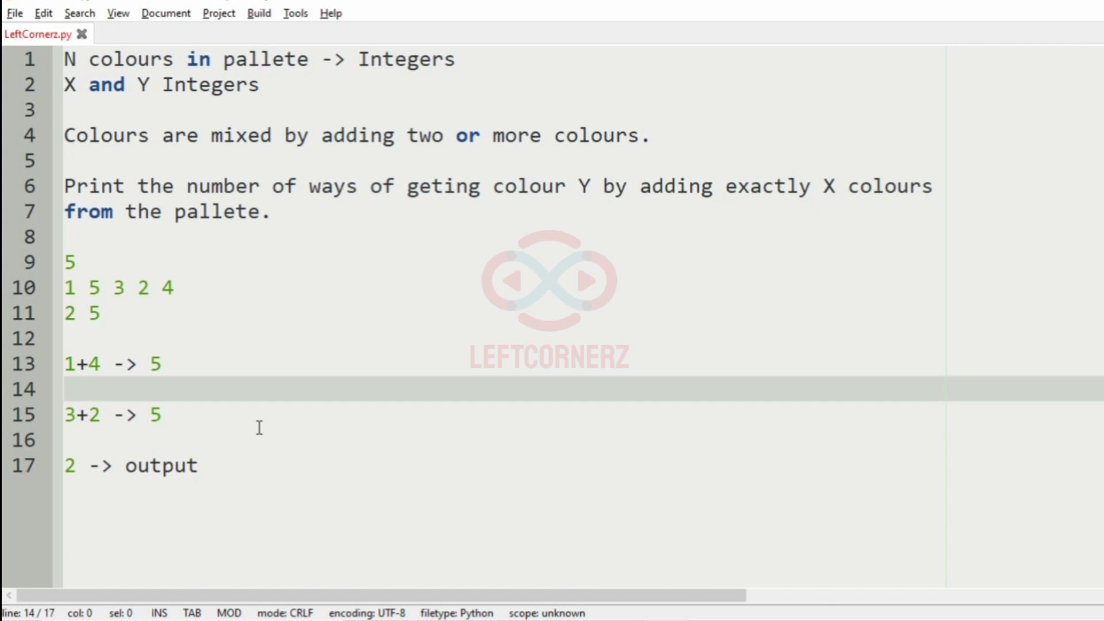
click(65, 389)
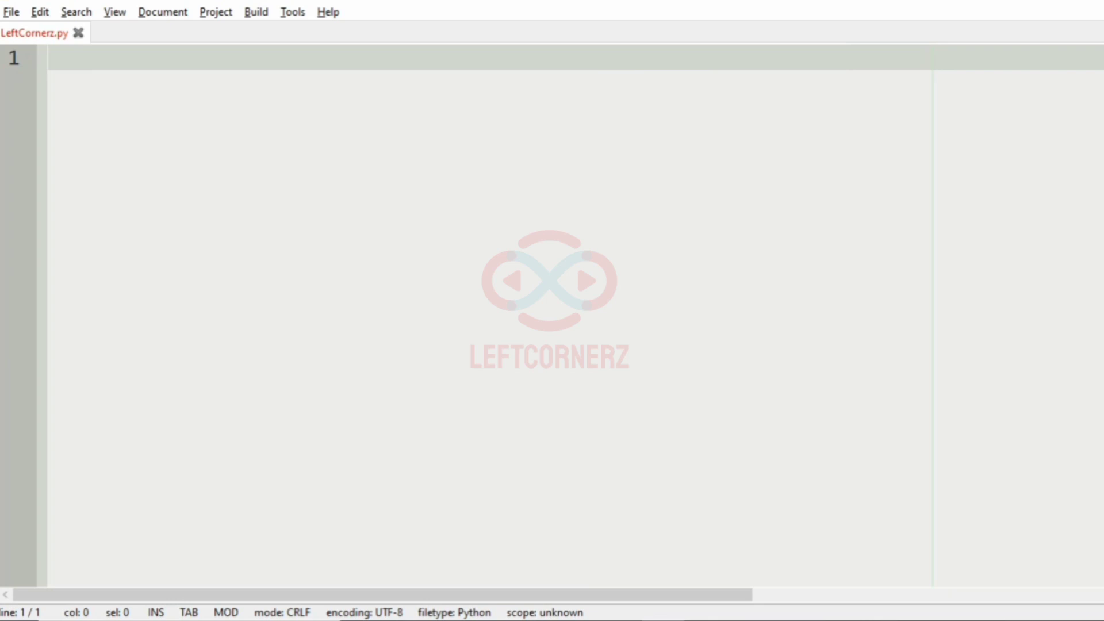
Read N=int(input()) and the colour list via list(map(int,input().split()))
text(N)
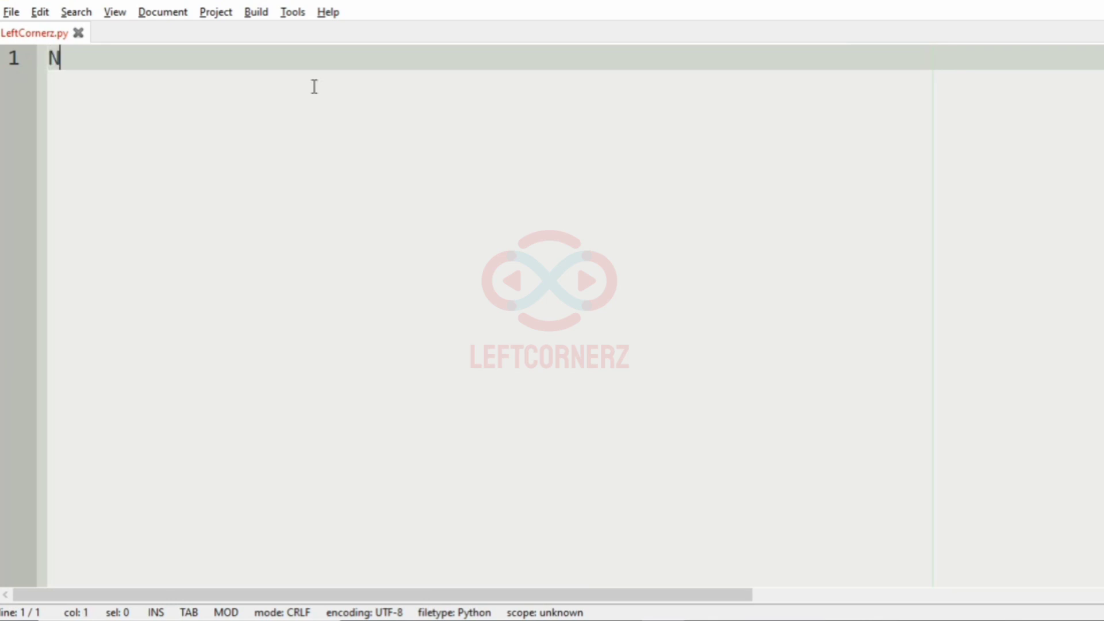
text(=int()
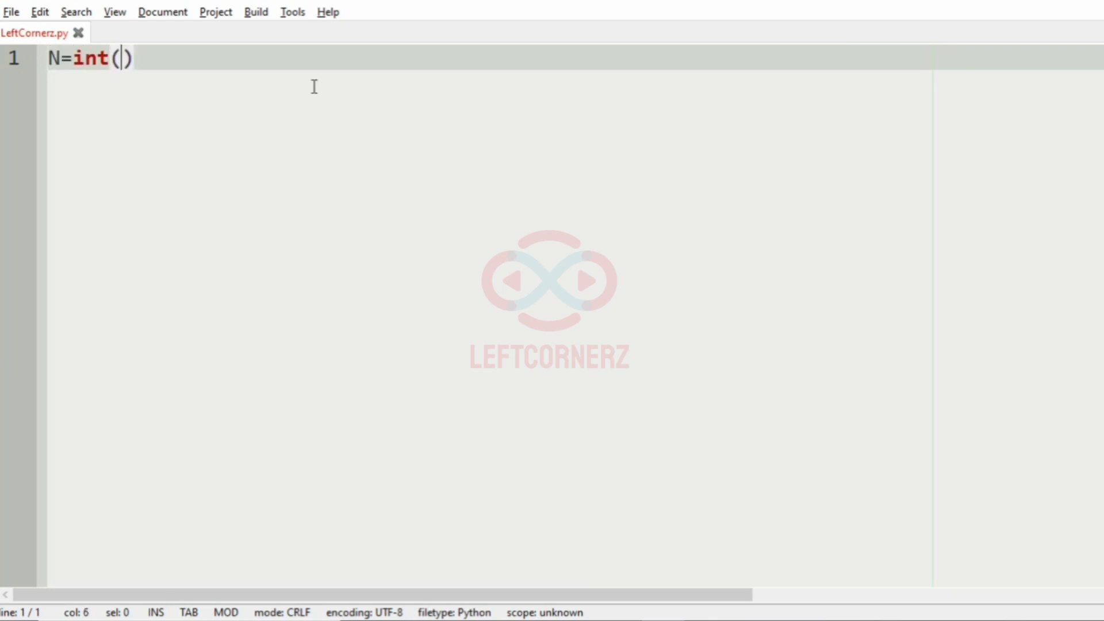
text(input())
text(colour)
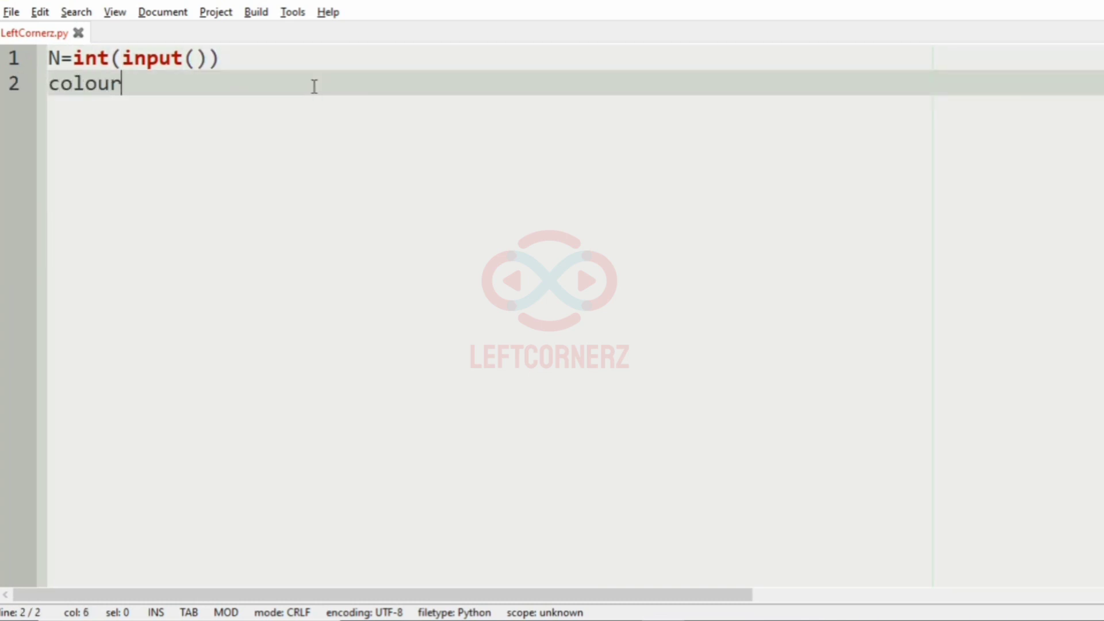
text(=lis)
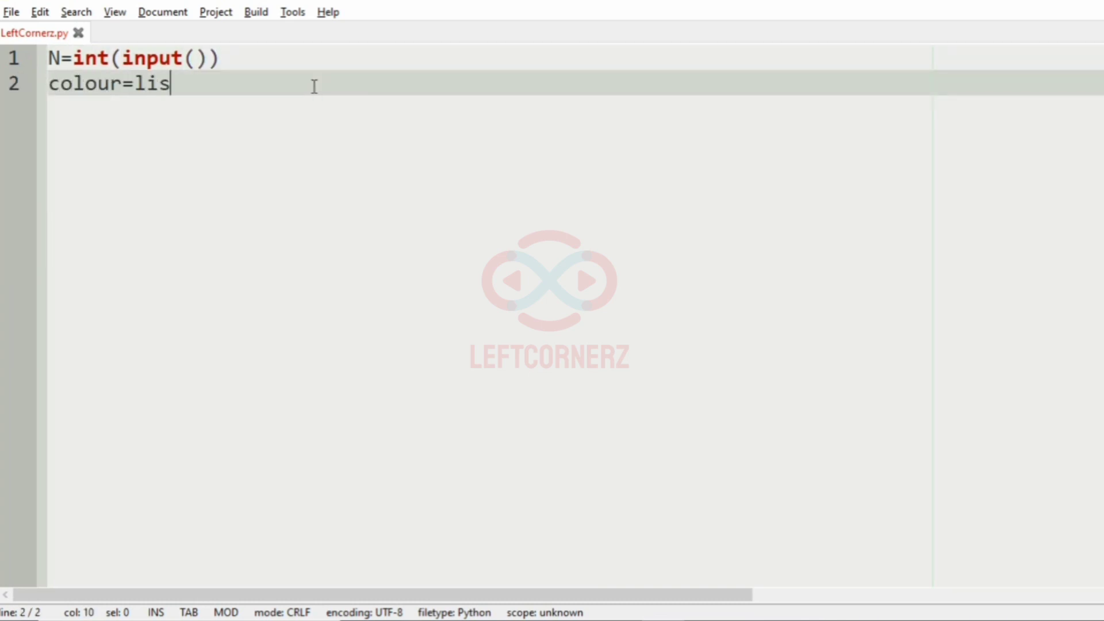
text(t(map()
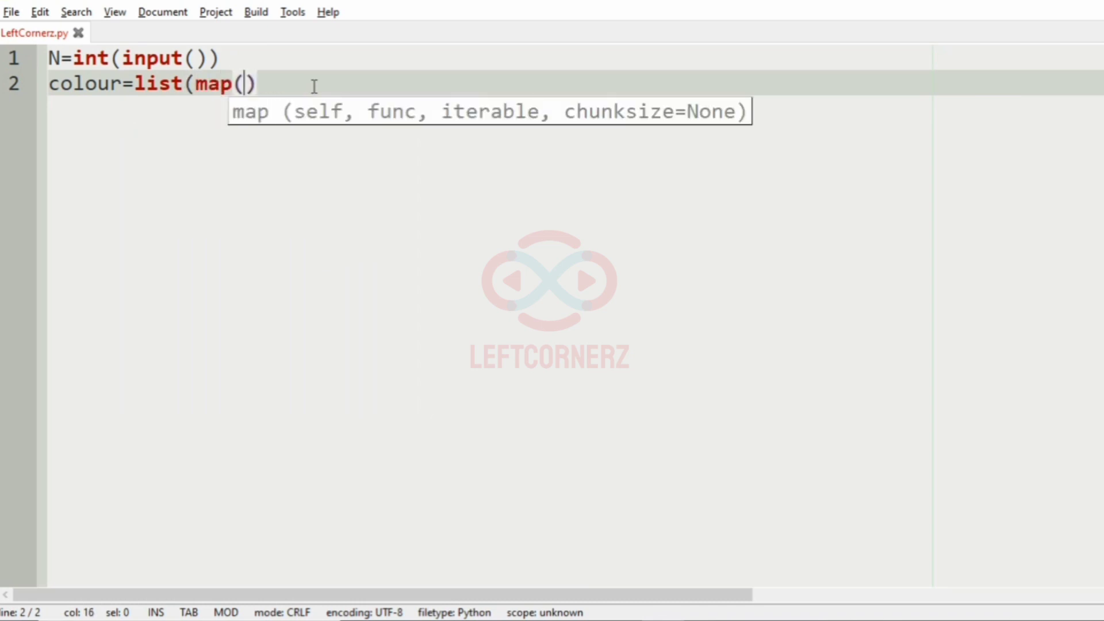
text(int,inpu)
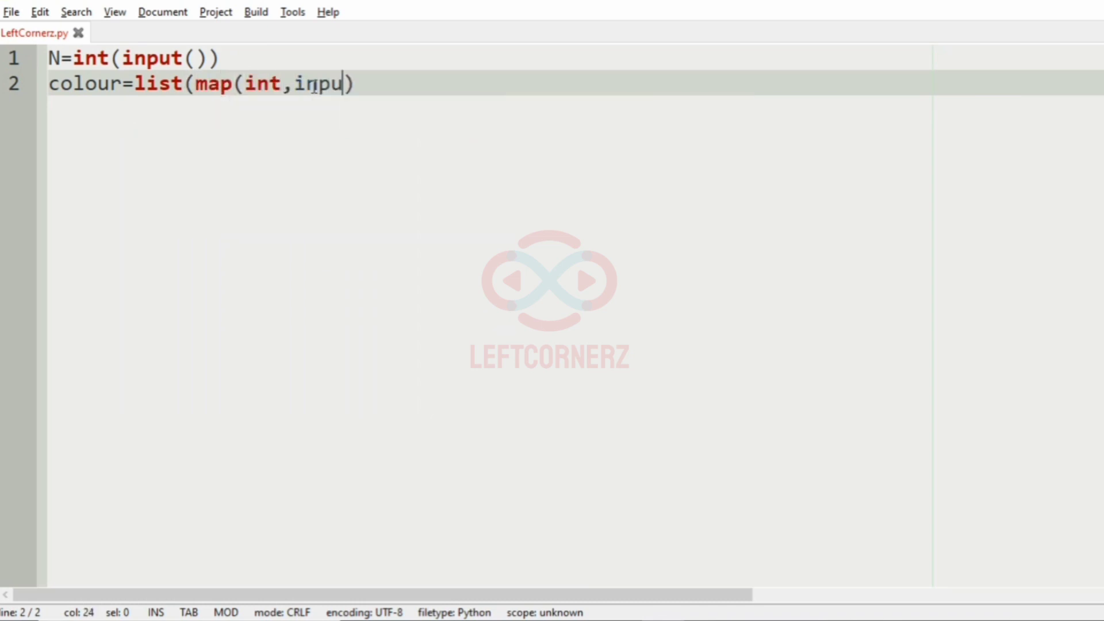
text(t())
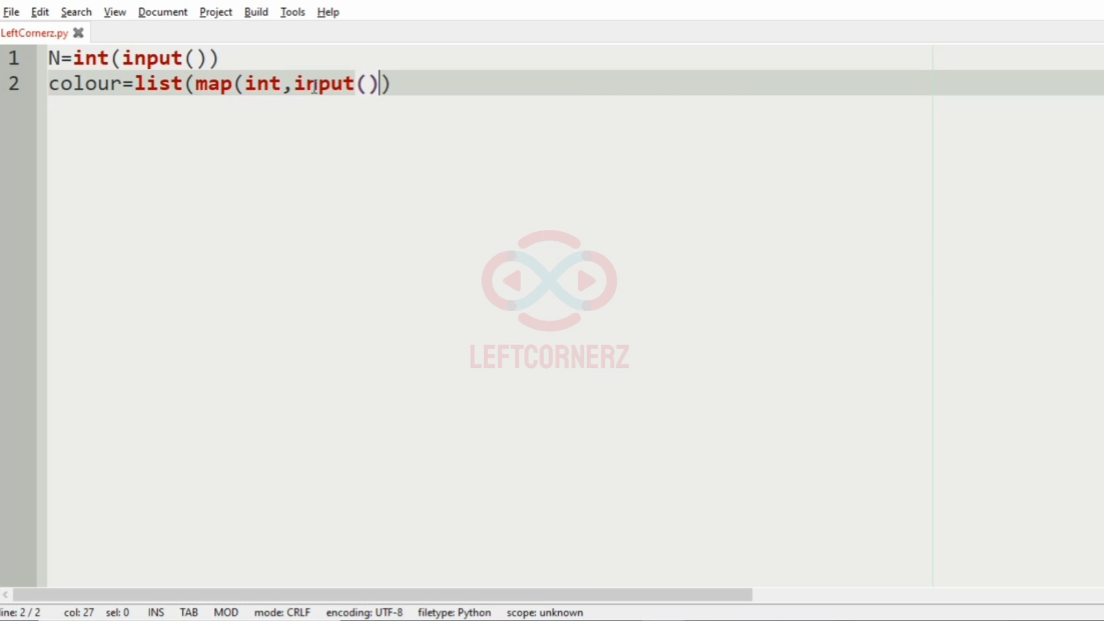
text(.split()
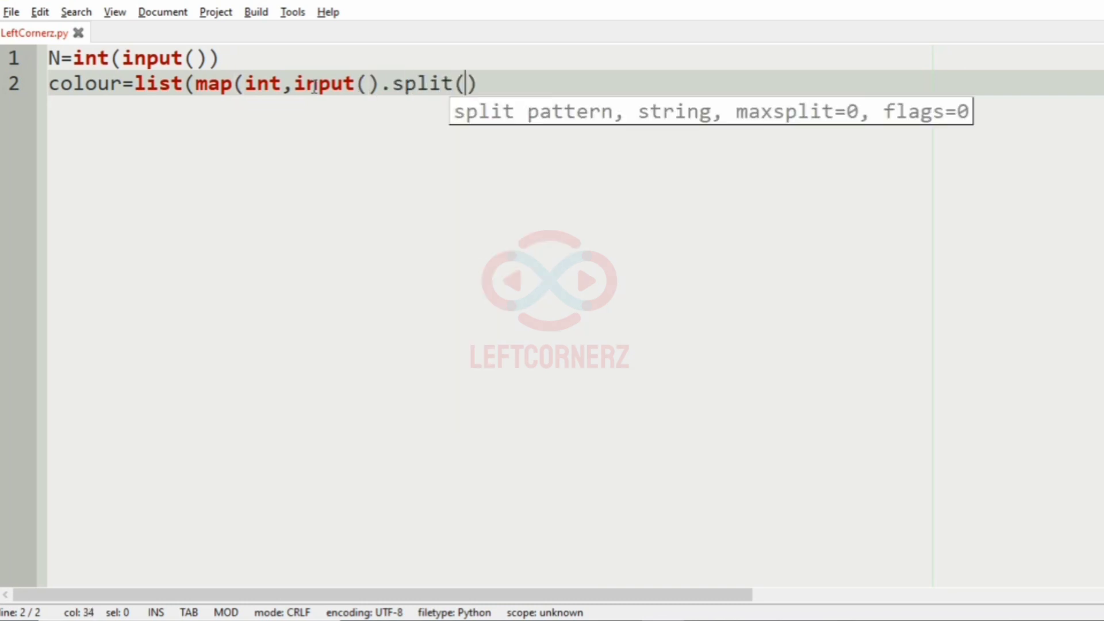
text()))
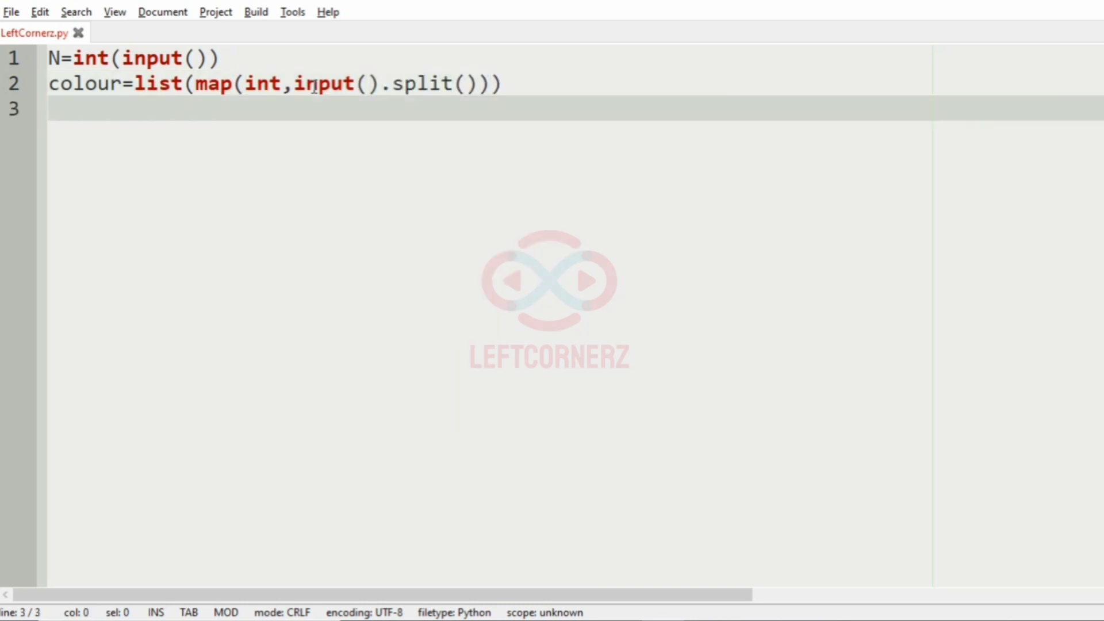
Read X,Y=map(int,input().split()) and insert a blank line above the code
text(X,Y=)
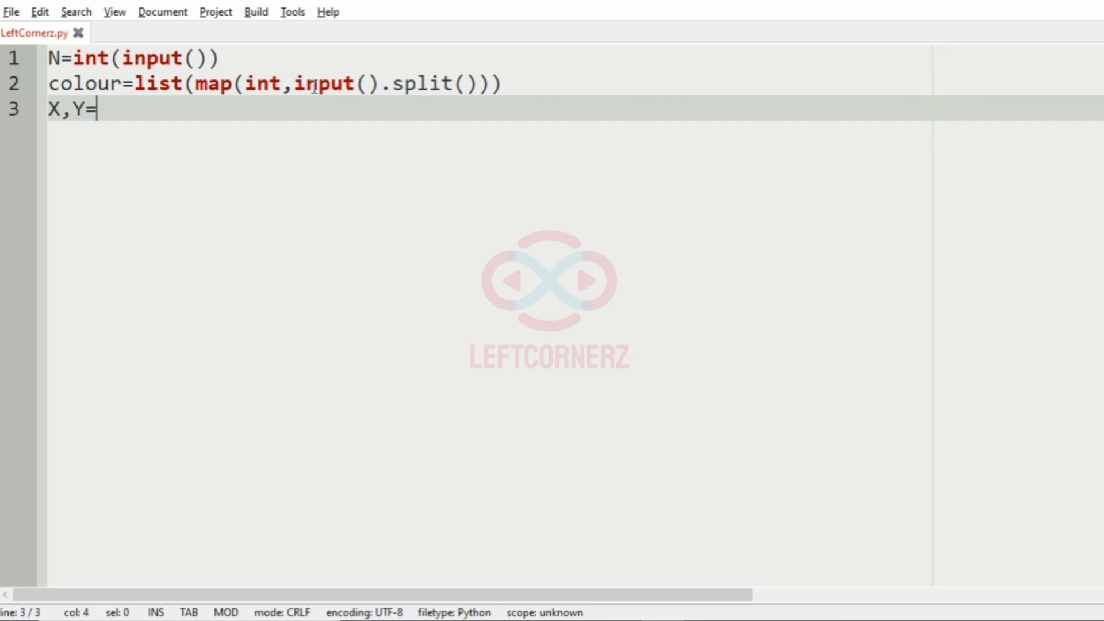
text(map(int,)
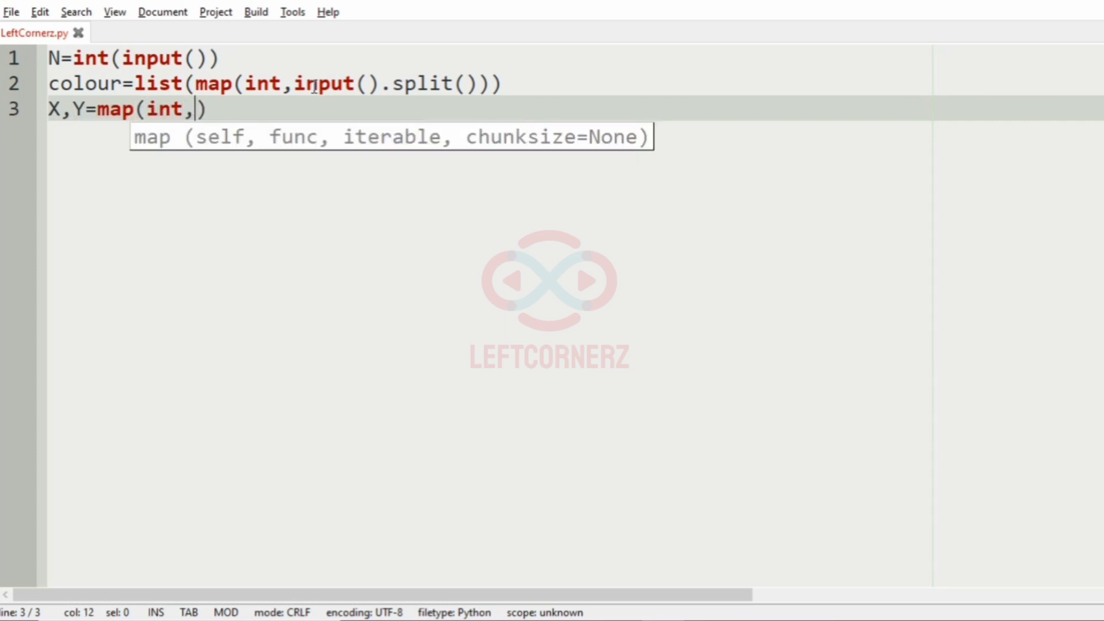
text(input())
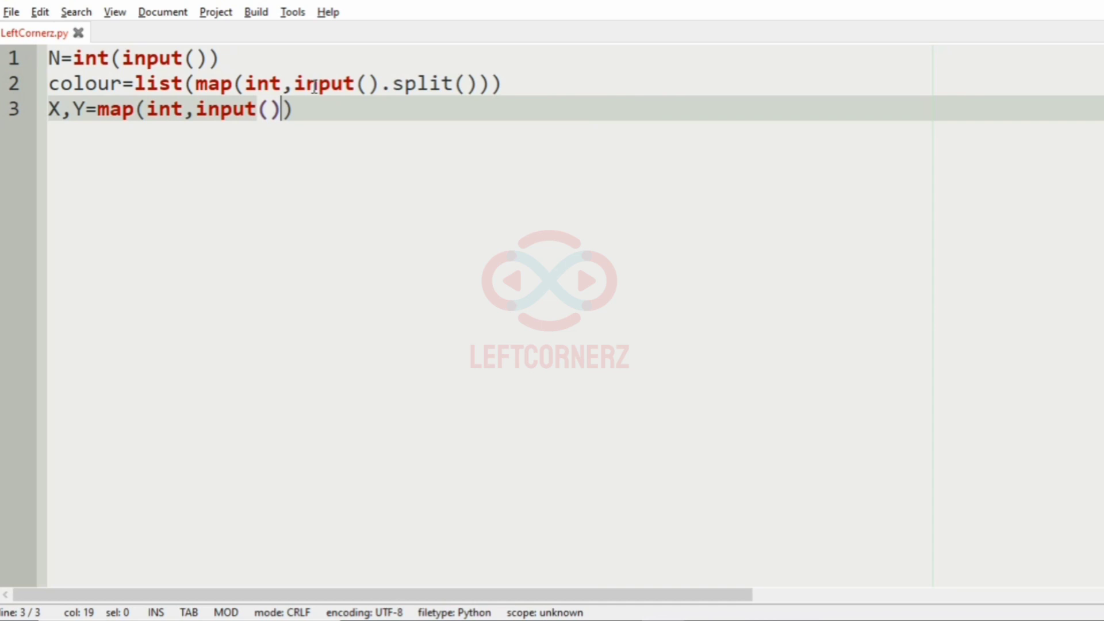
text(.split())
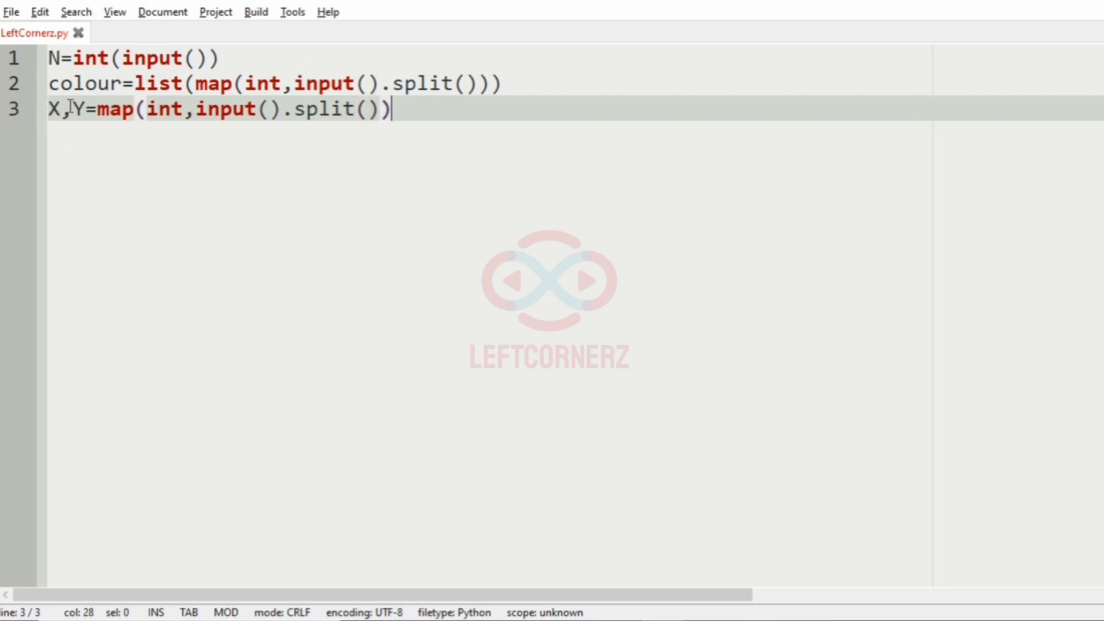
click(50, 58)
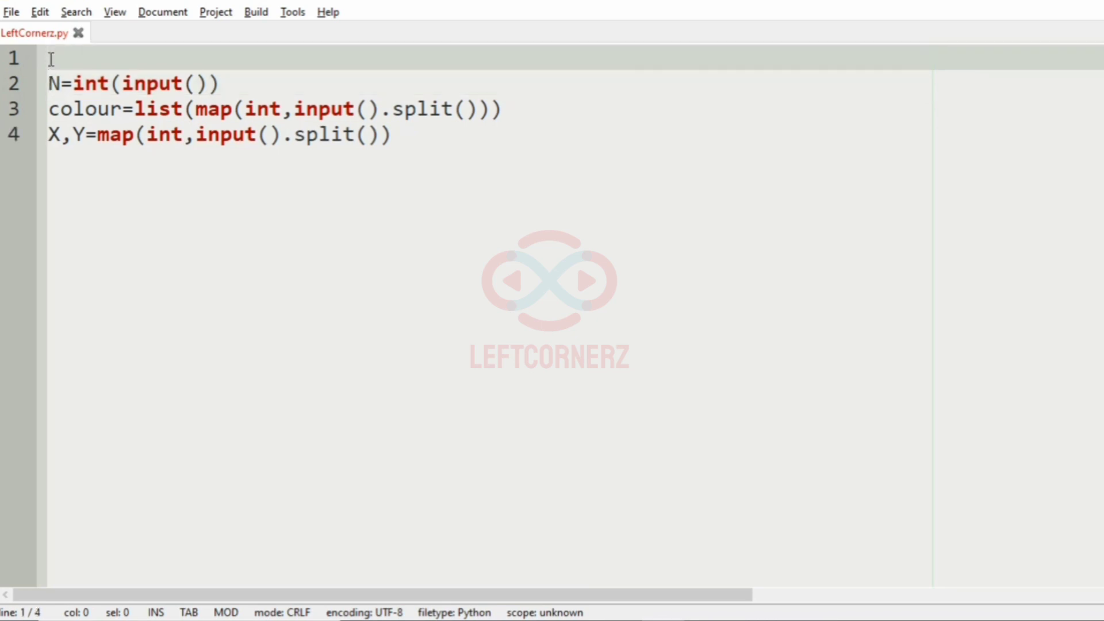
Write 'from itertools import combinations' on line 1 and add an empty line after the input reads
text(f)
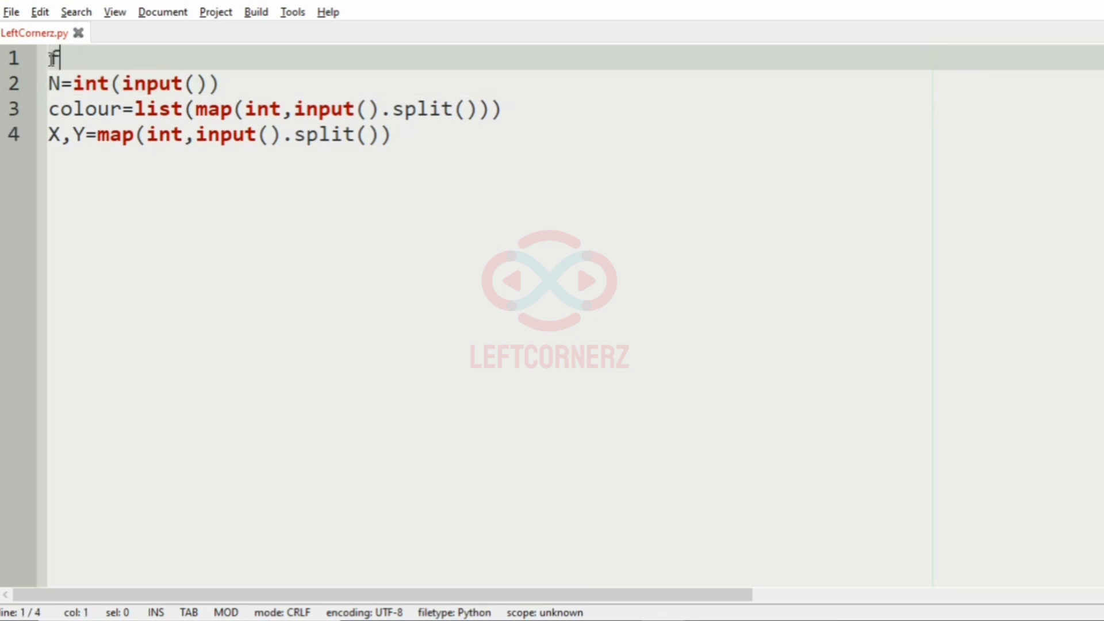
text(rom iter)
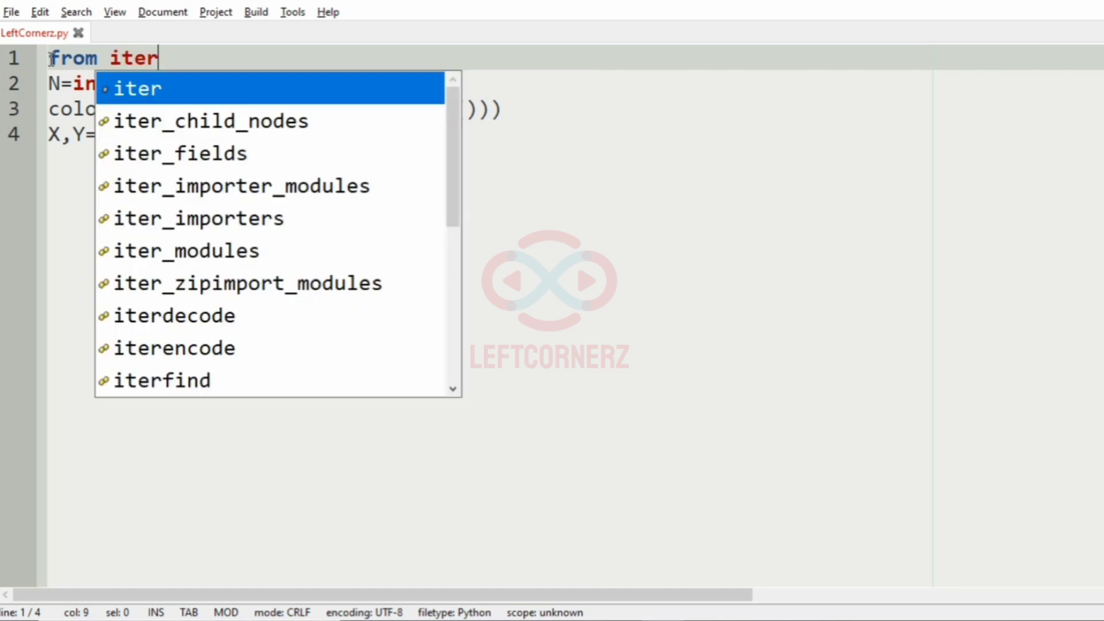
text(tools im)
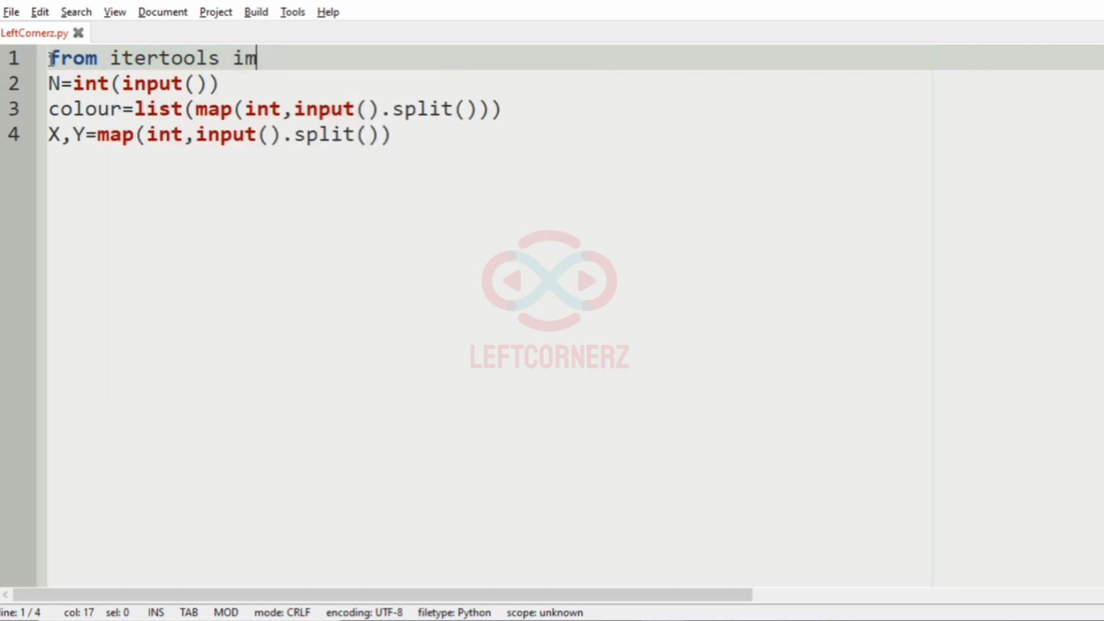
text(port co)
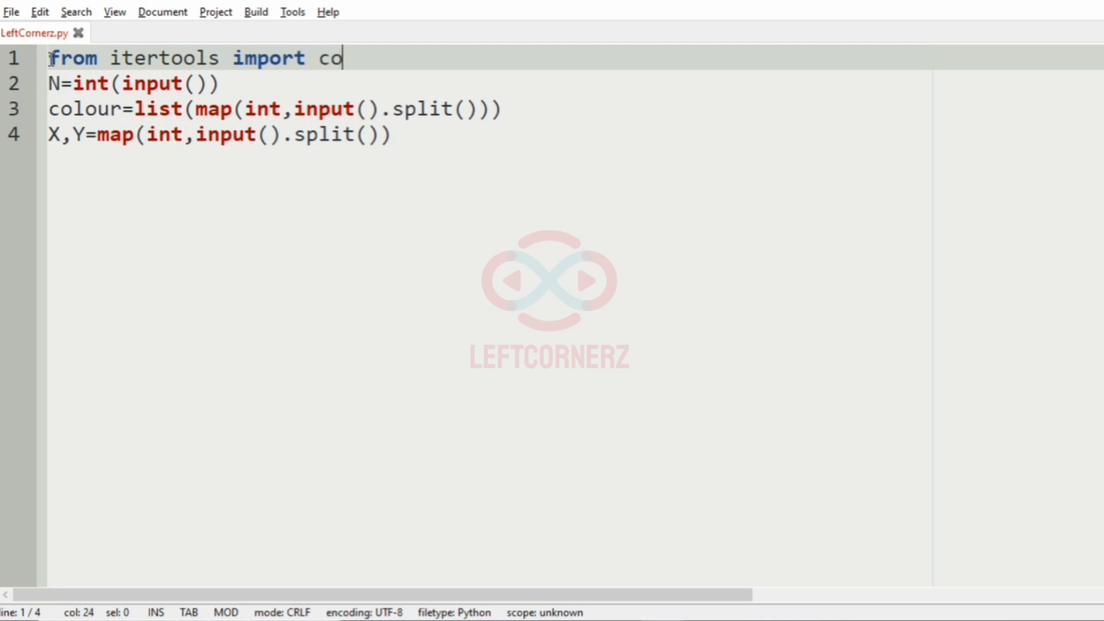
text(mbinations)
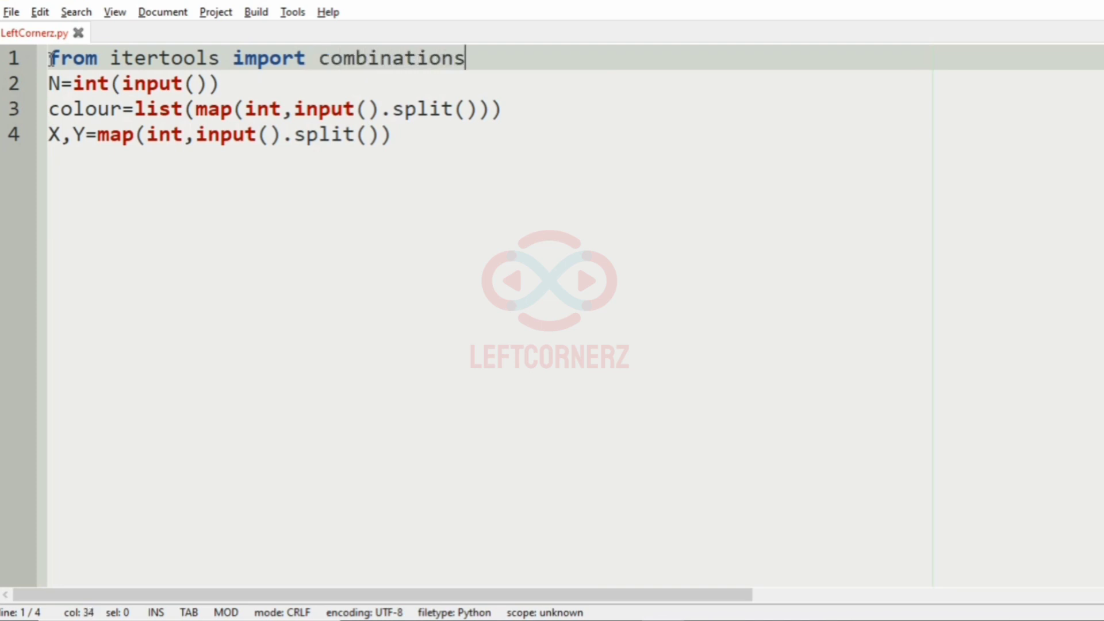
click(112, 175)
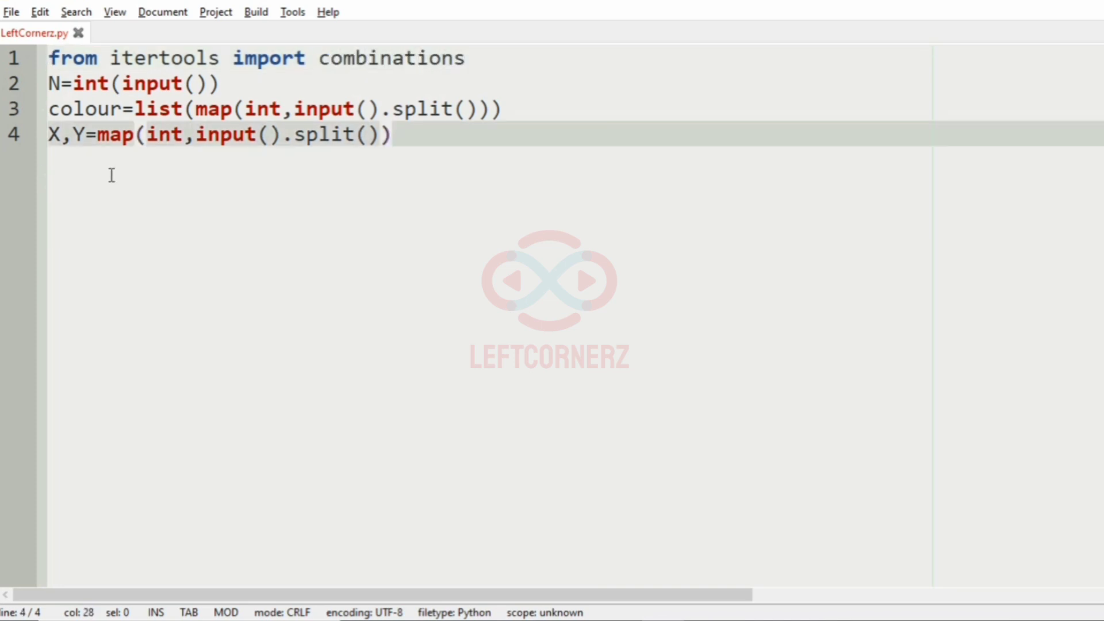
key(Return)
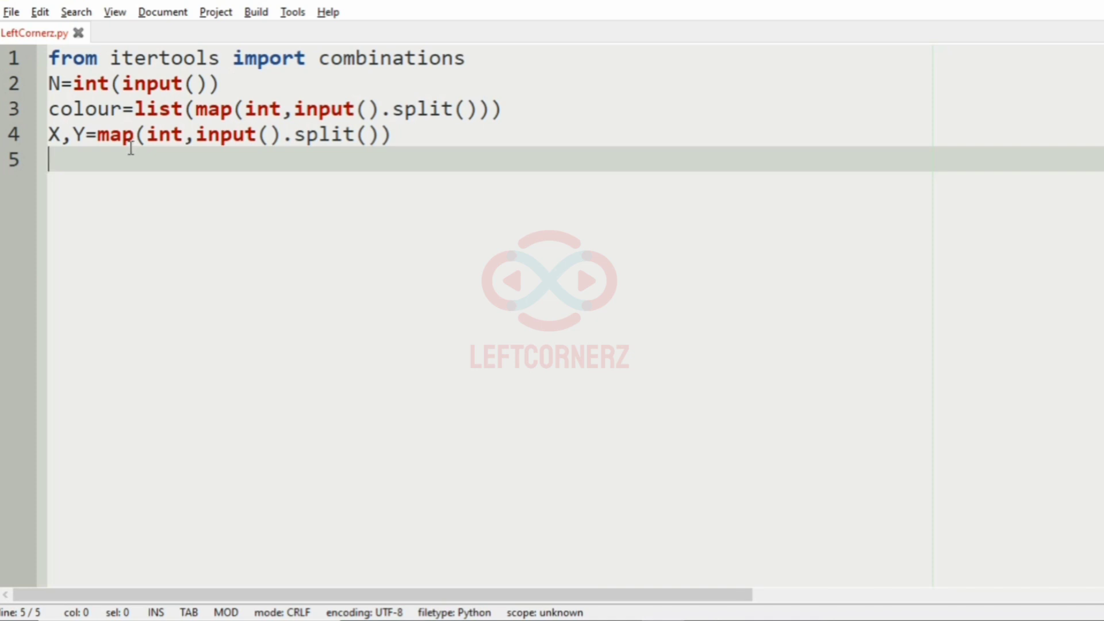
Write the loop 'for col in combinations(colour,X):'
text(for co)
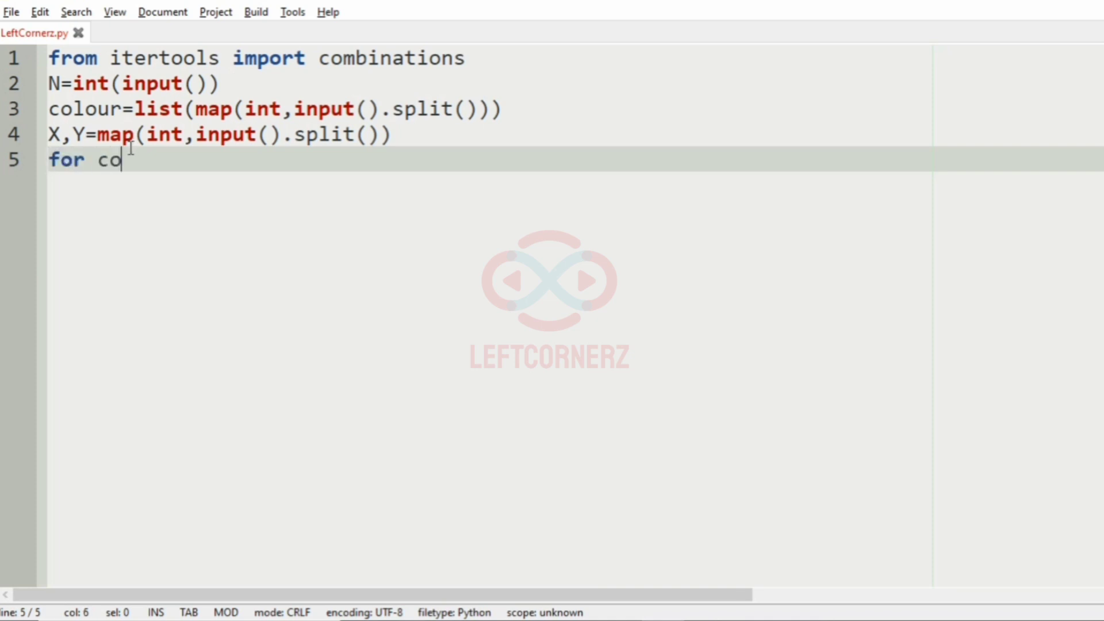
text(lour)
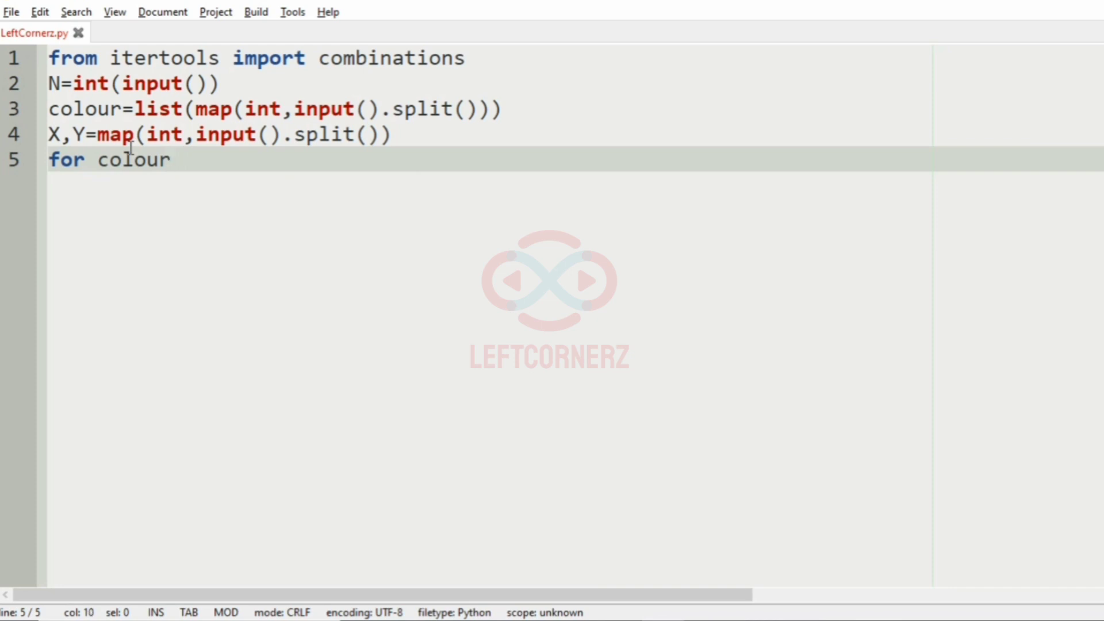
key(BackSpace)
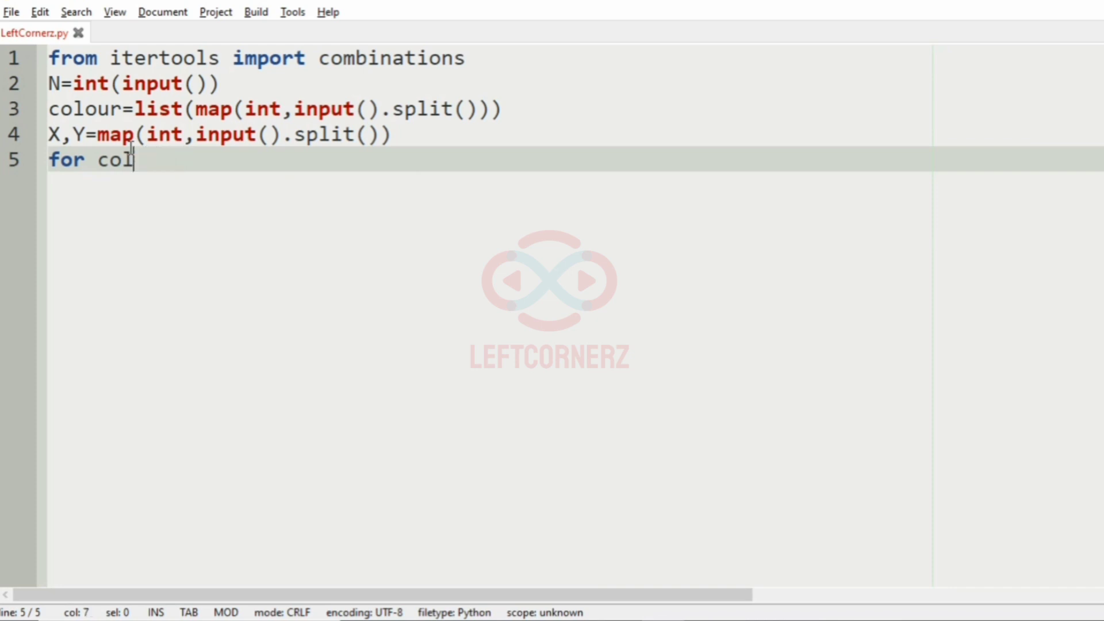
key(BackSpace)
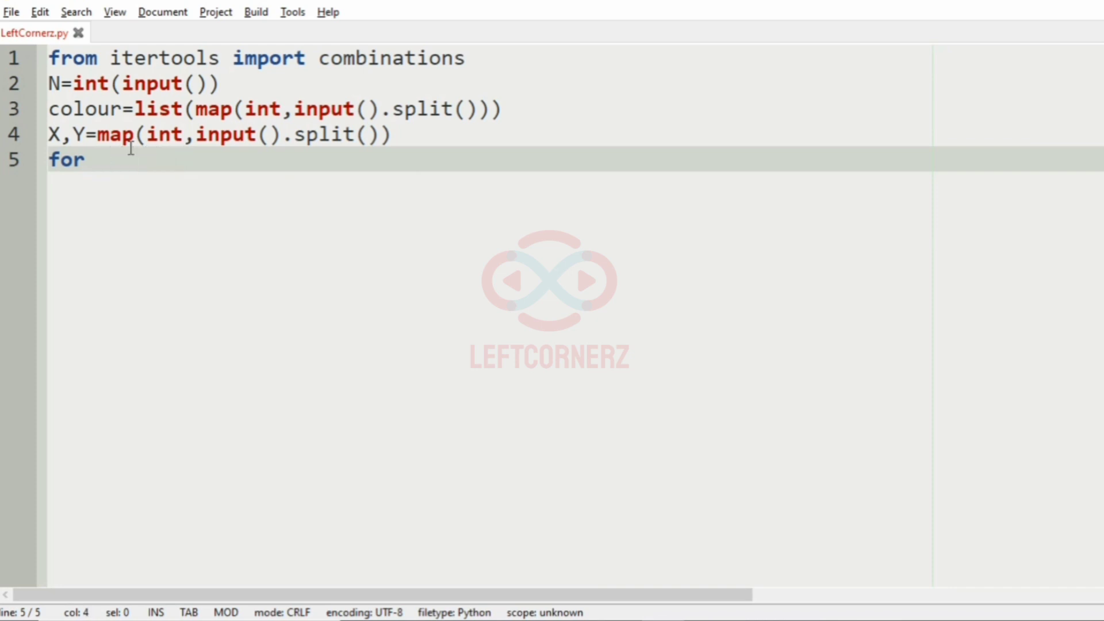
text(col)
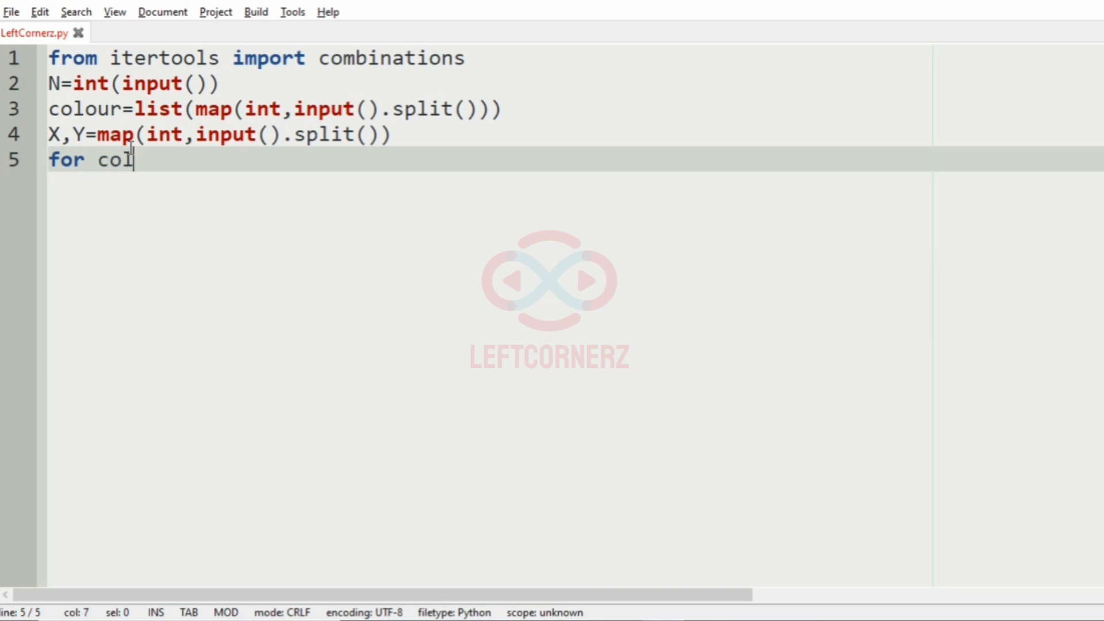
text(in)
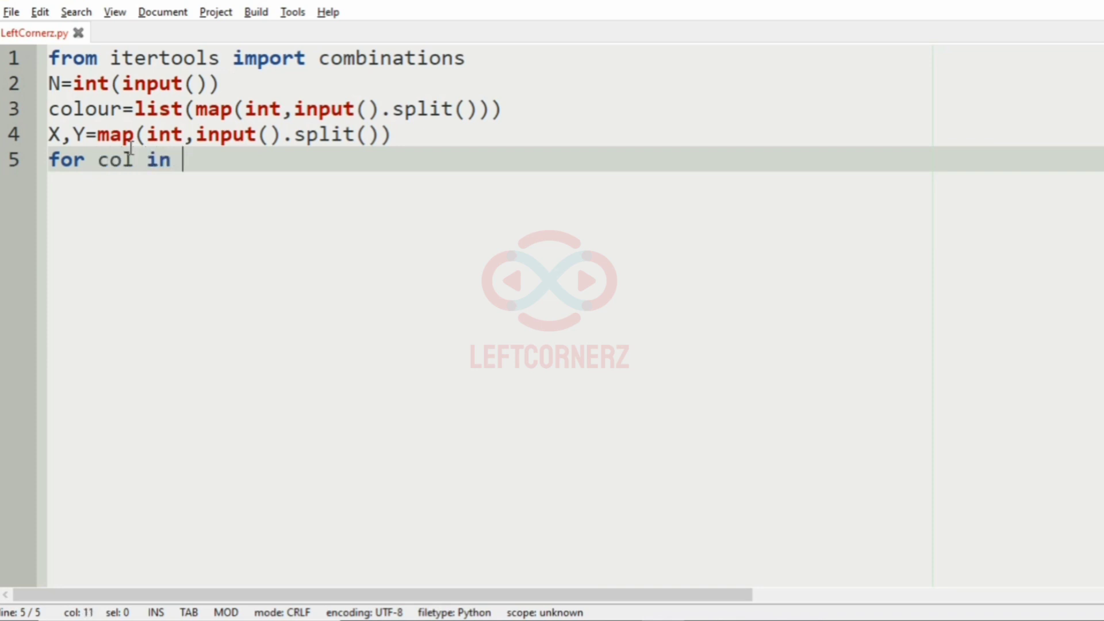
text(combinations(col)
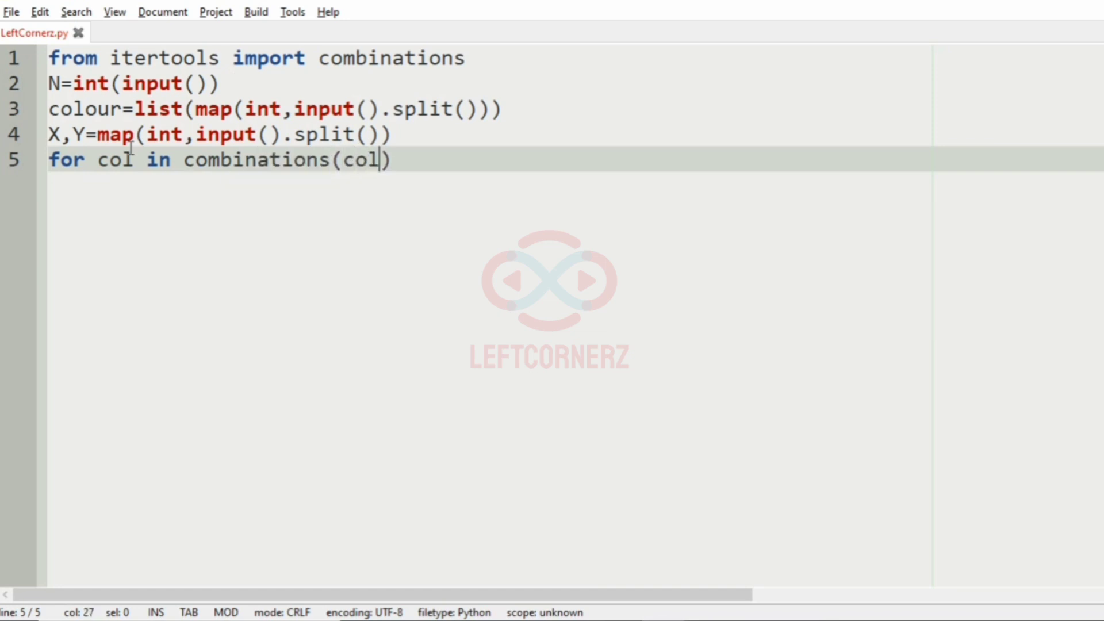
text(our,)
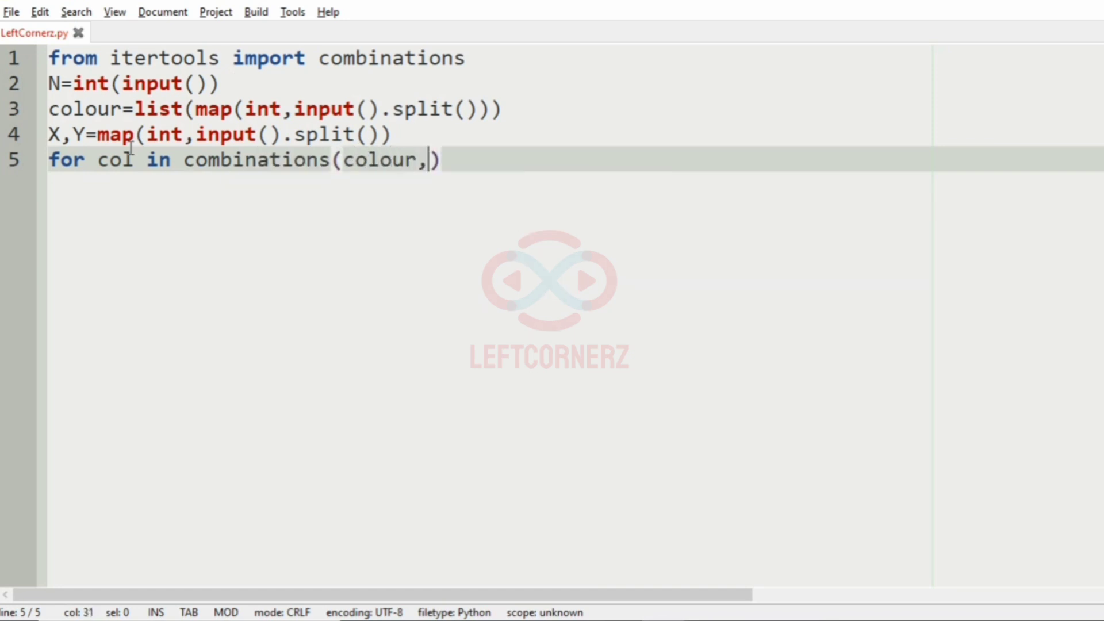
key(shift+Right)
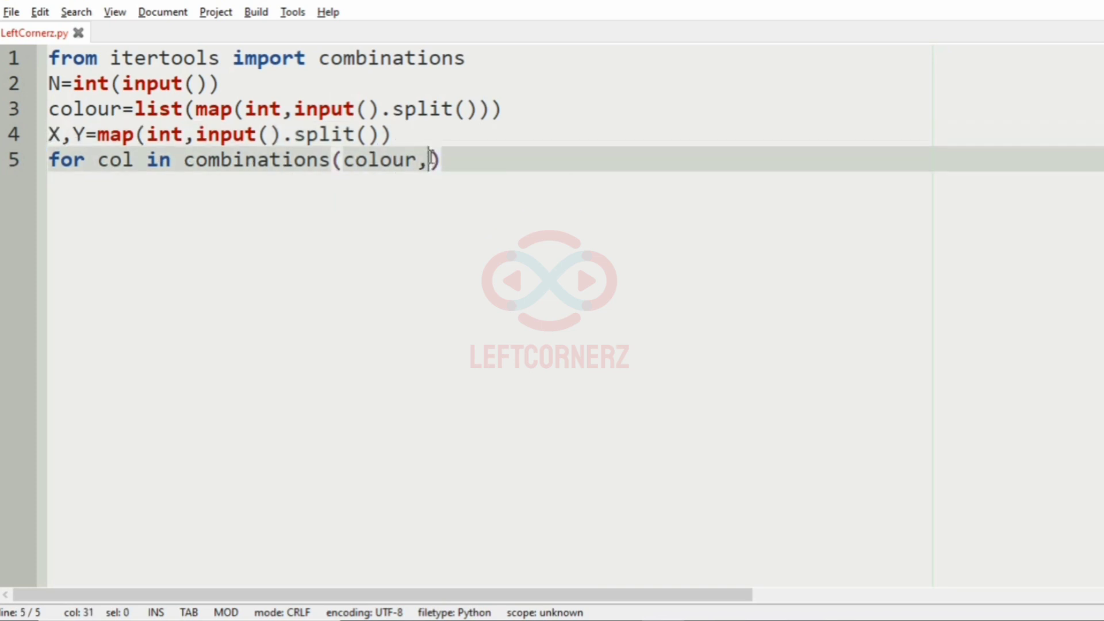
text(X)
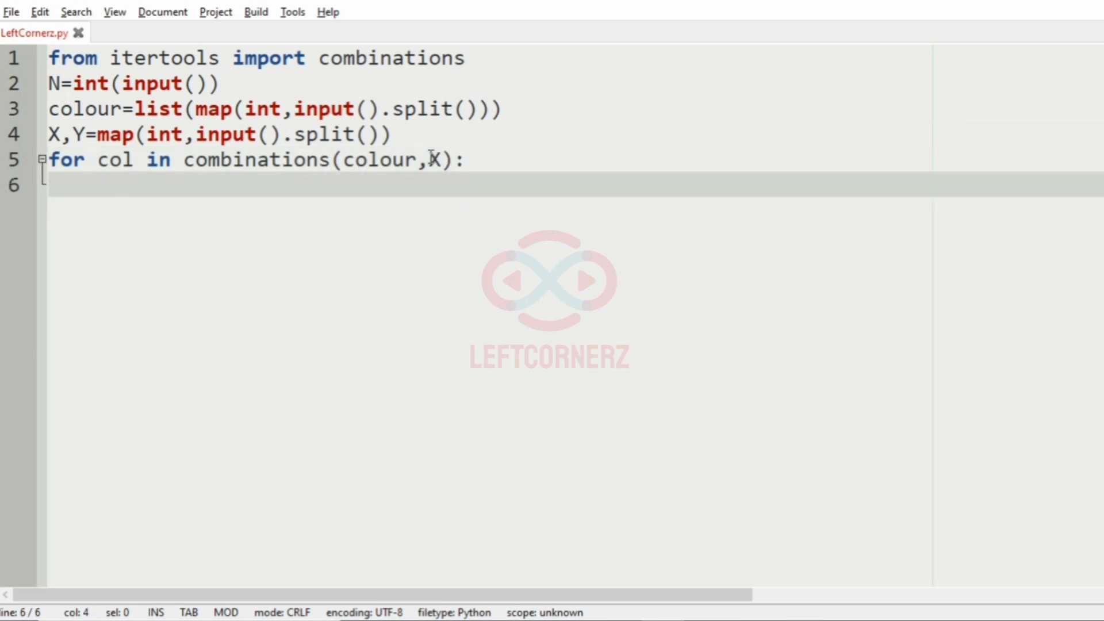
Add count=0, 'if sum(col)==Y: count+=1' inside the loop, and print(count) at the end
text(if)
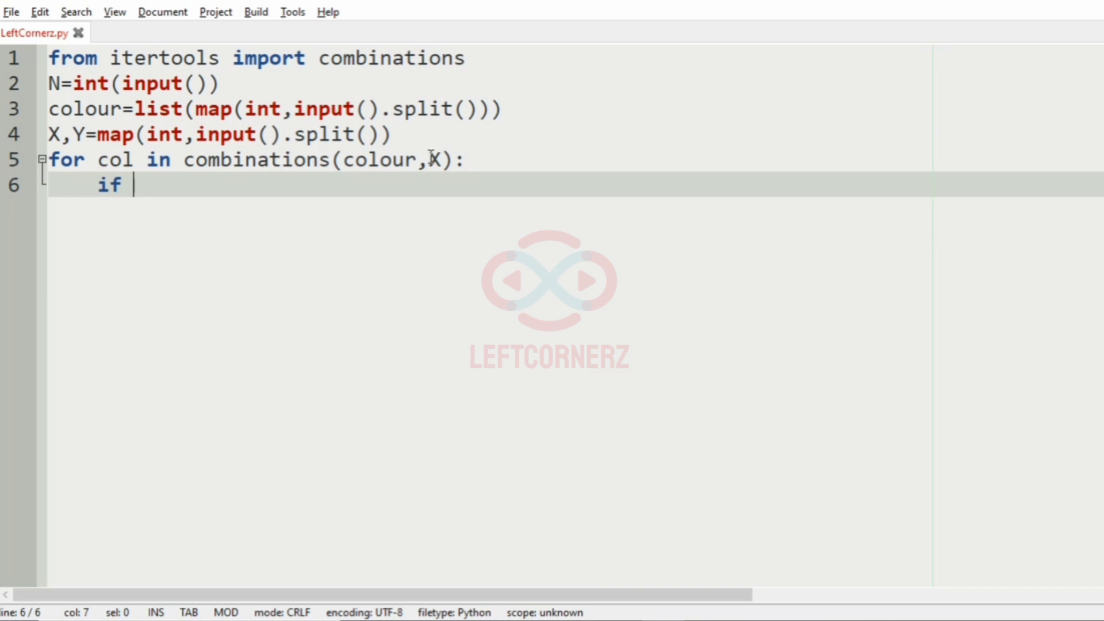
text(sum(col))
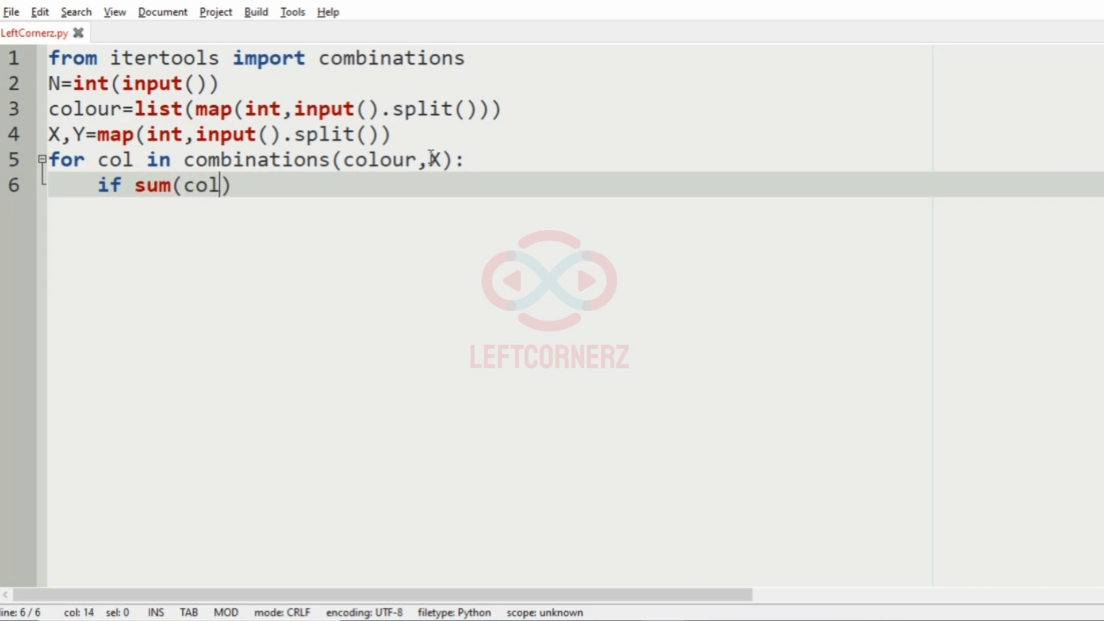
text(==Y:)
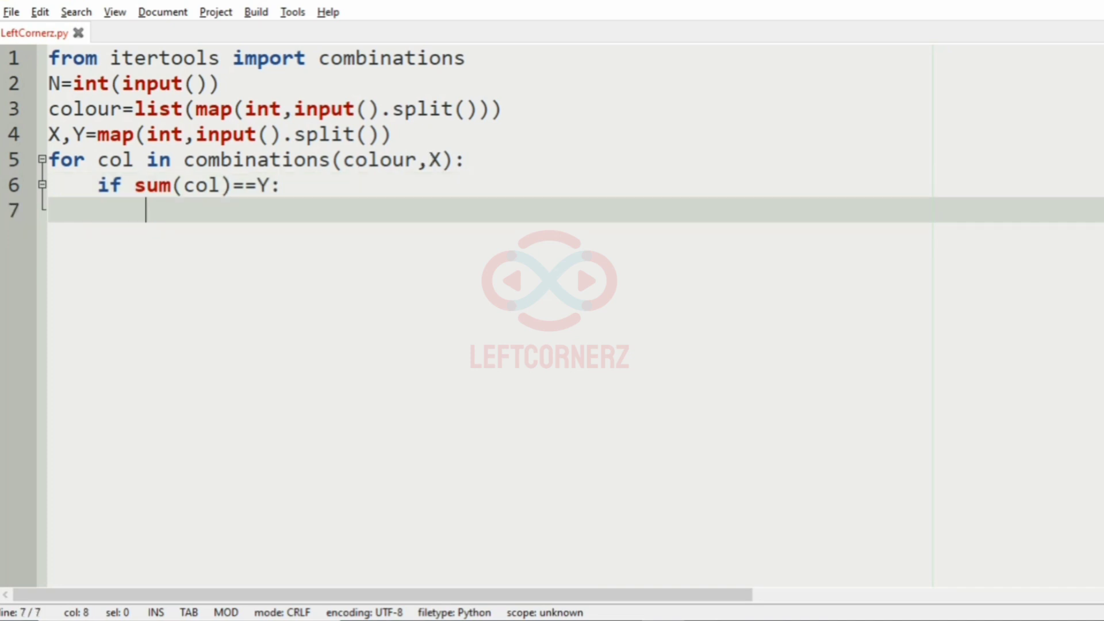
text(co)
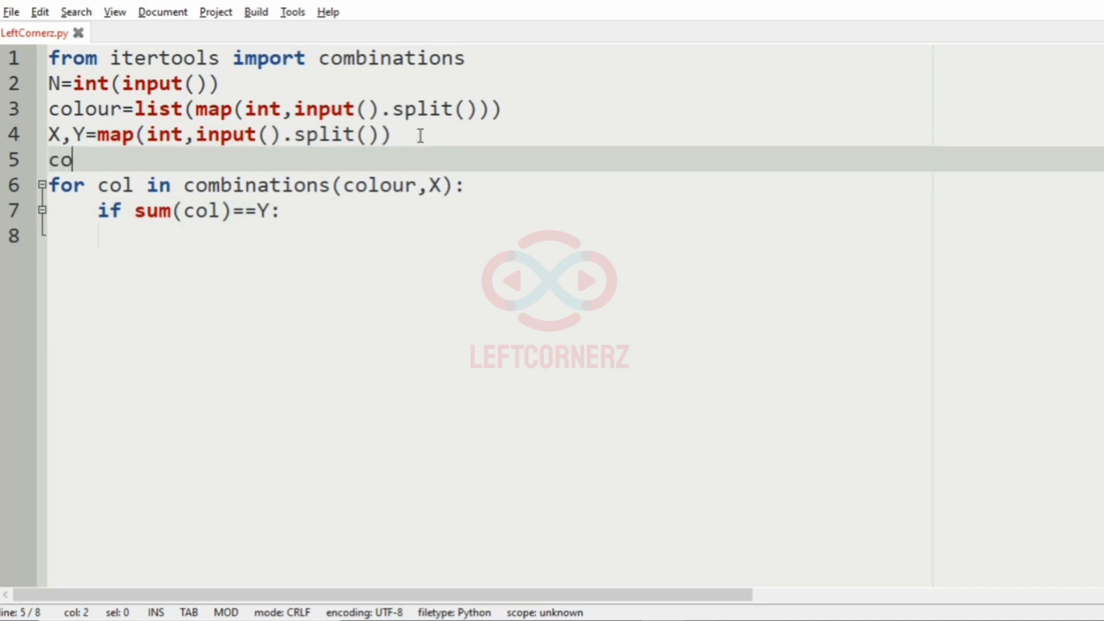
text(unt=0)
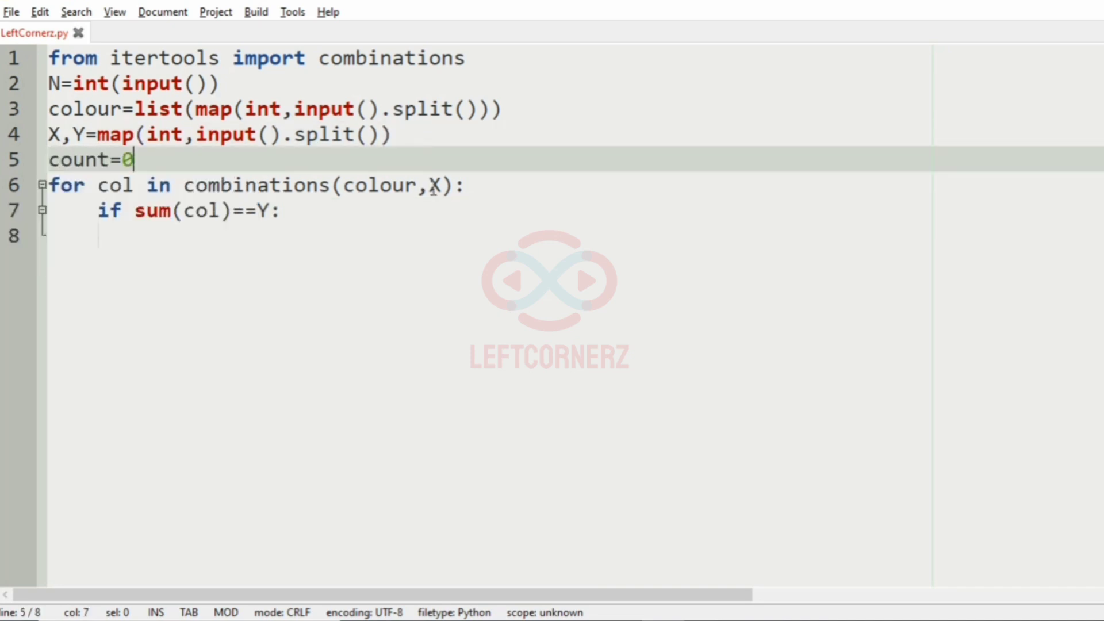
text(count+=1)
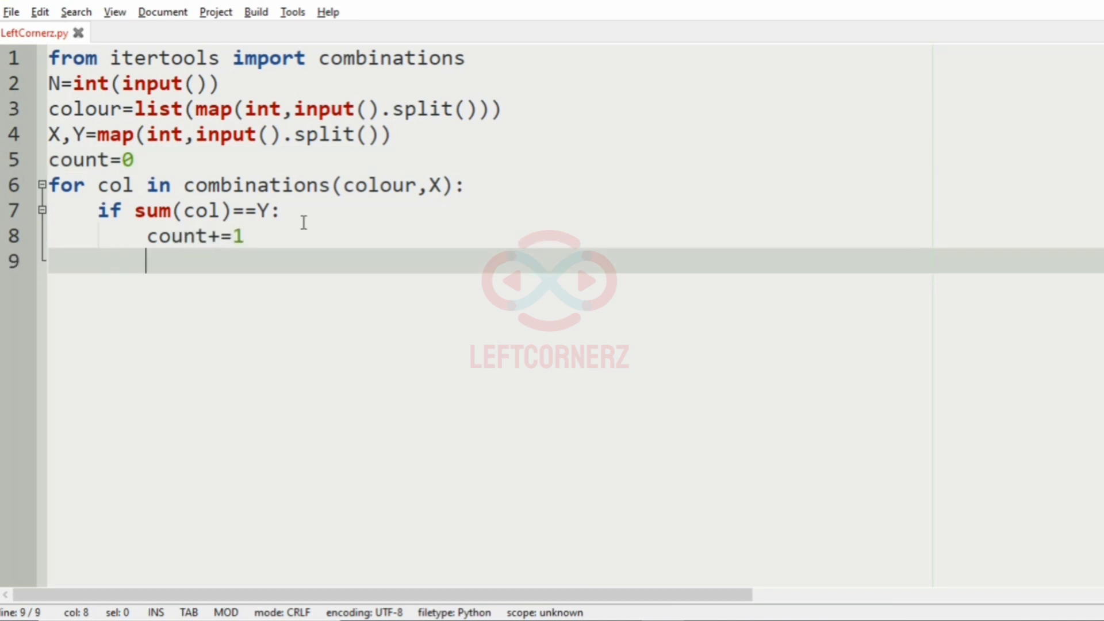
text(print()
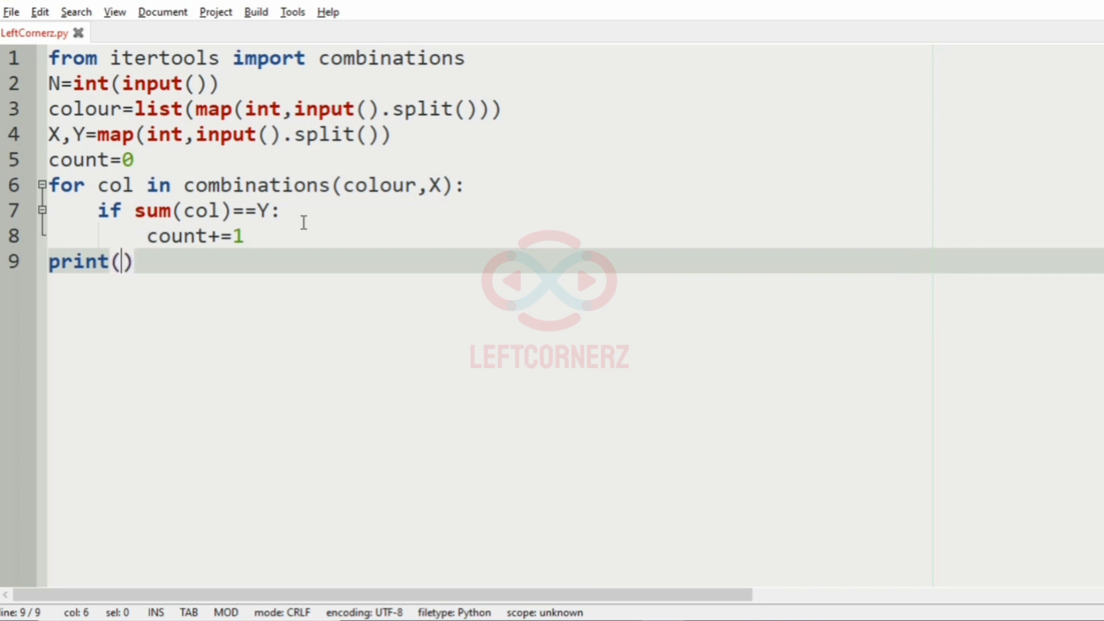
text(count)
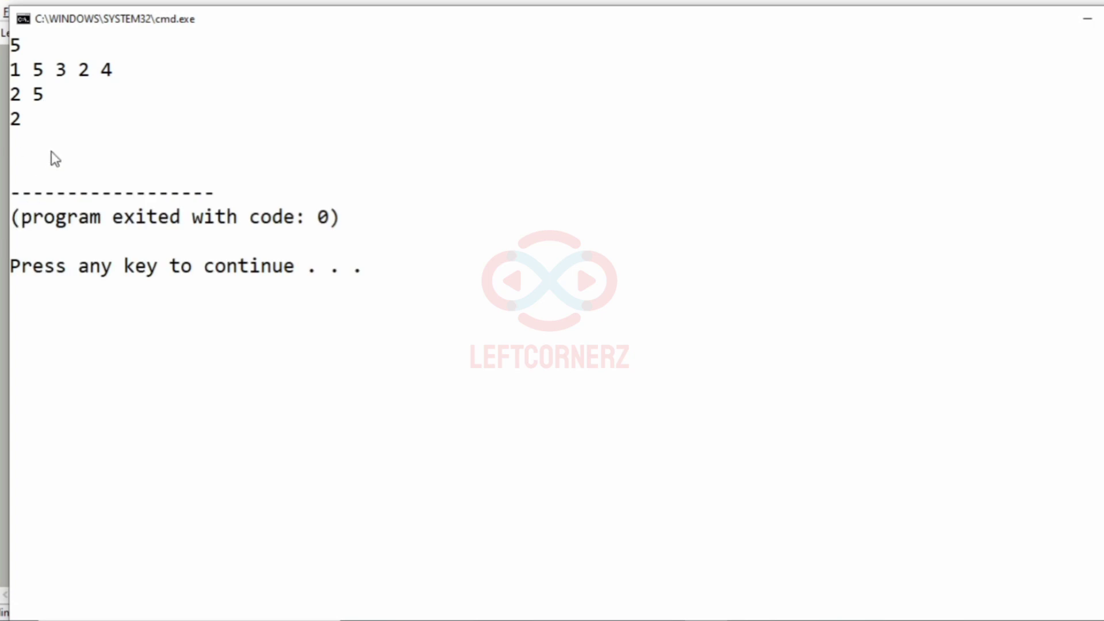
Run the script on sample input 5, 1 5 3 2 4, 2 5 and see output 2 in the console
click(37, 140)
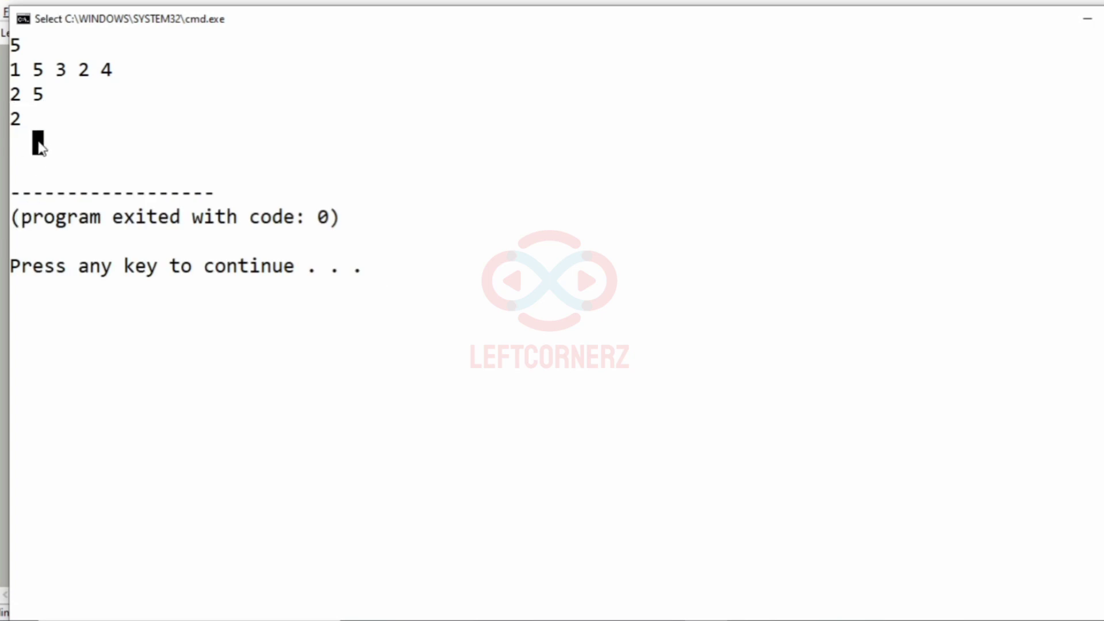